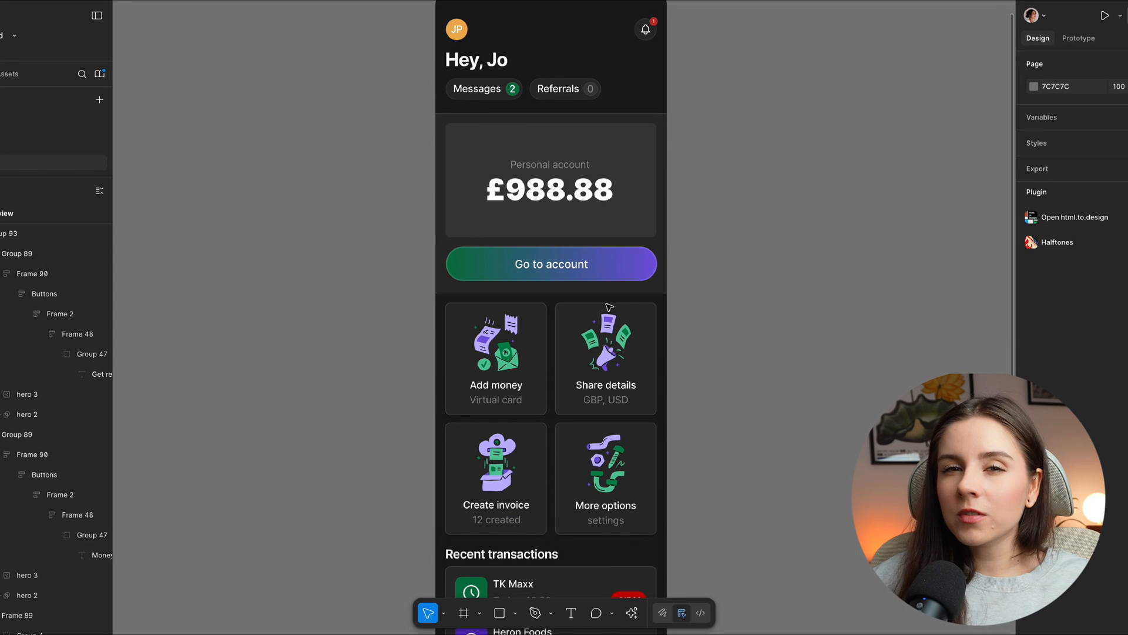
# - Launch the Designa11y Annotator plugin from the Plugins menu
pyautogui.click(1101, 14)
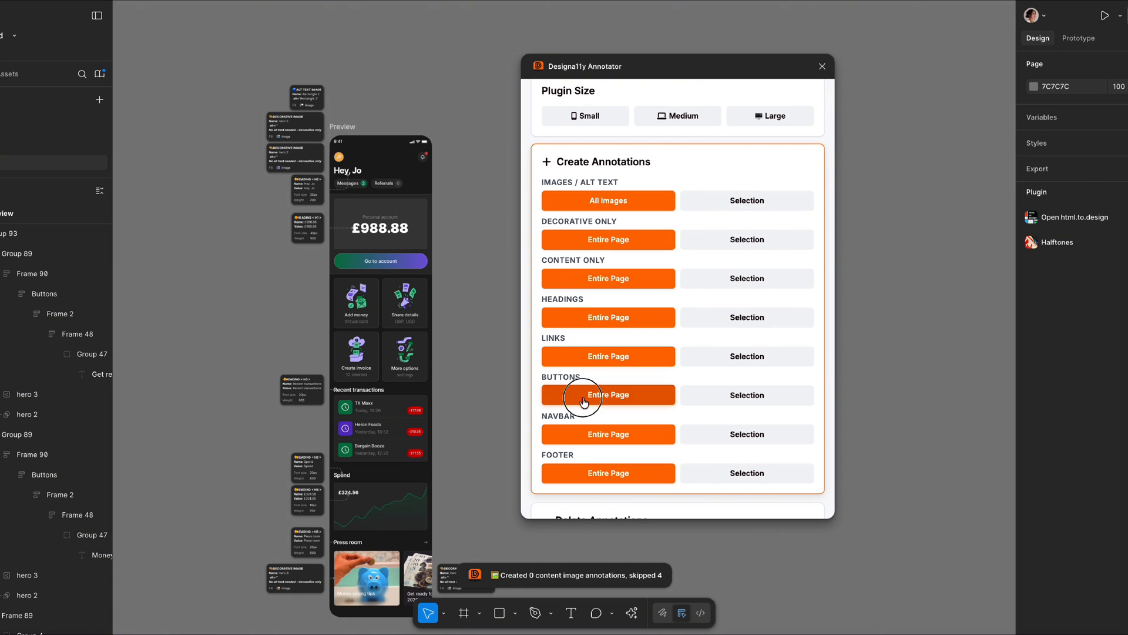
# - Annotate all buttons on the entire page and review the annotated portfolio layout
pyautogui.click(608, 395)
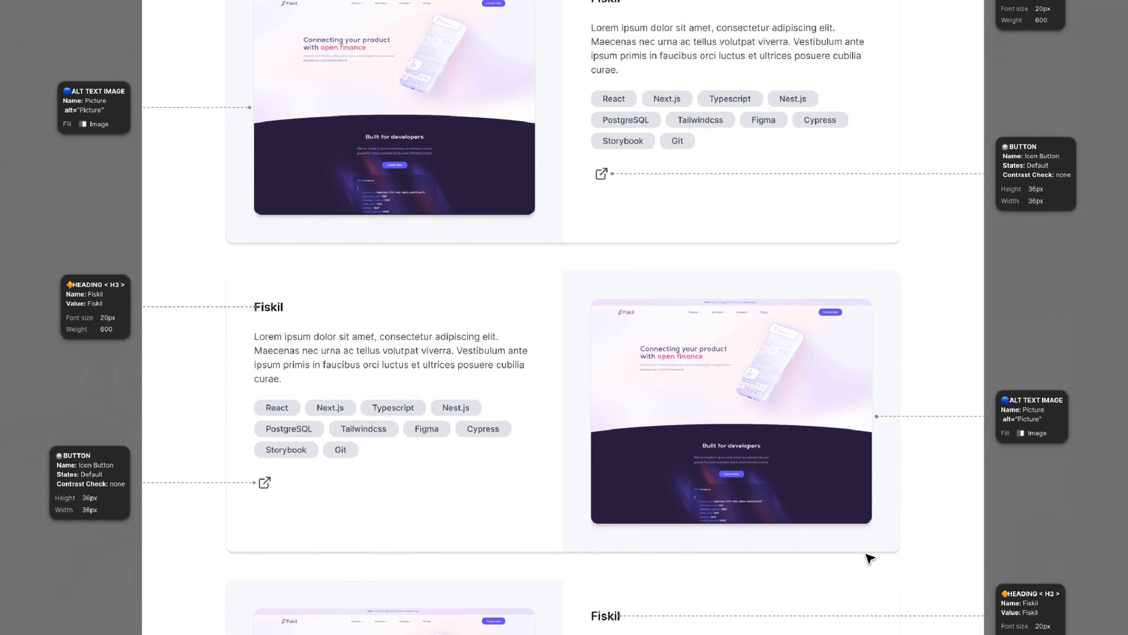
pyautogui.scroll(-3)
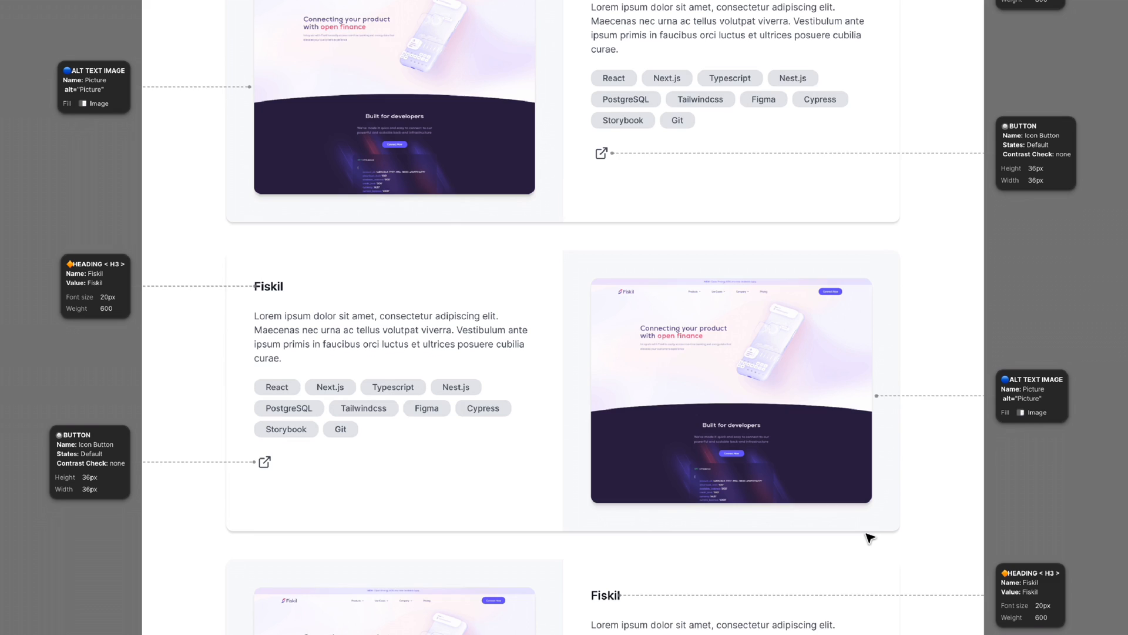
pyautogui.scroll(-3)
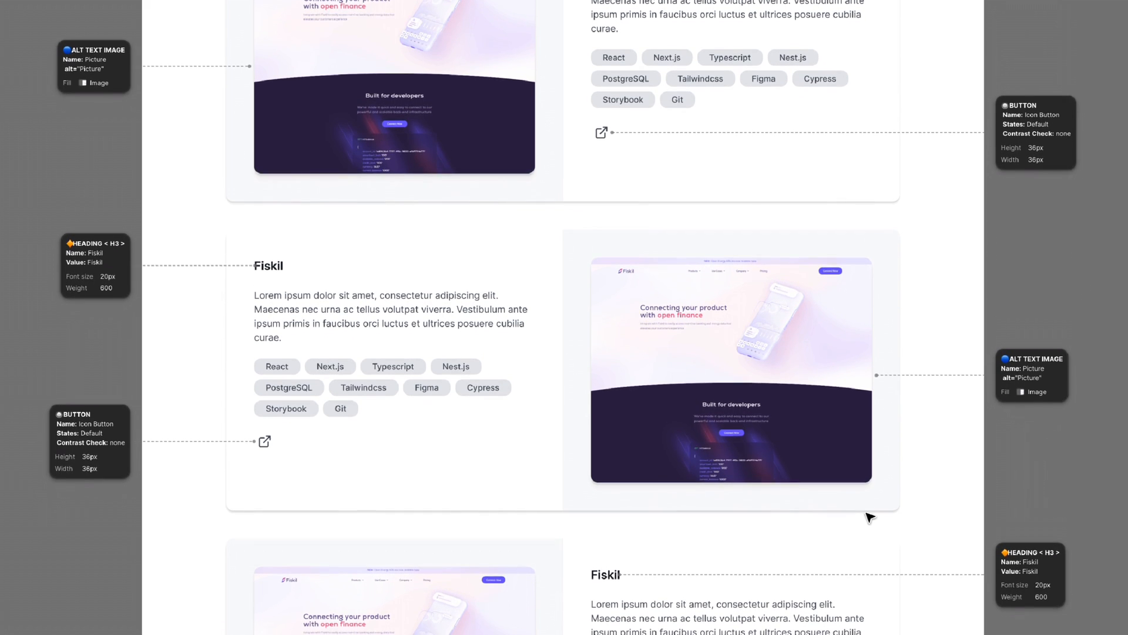
pyautogui.scroll(-3)
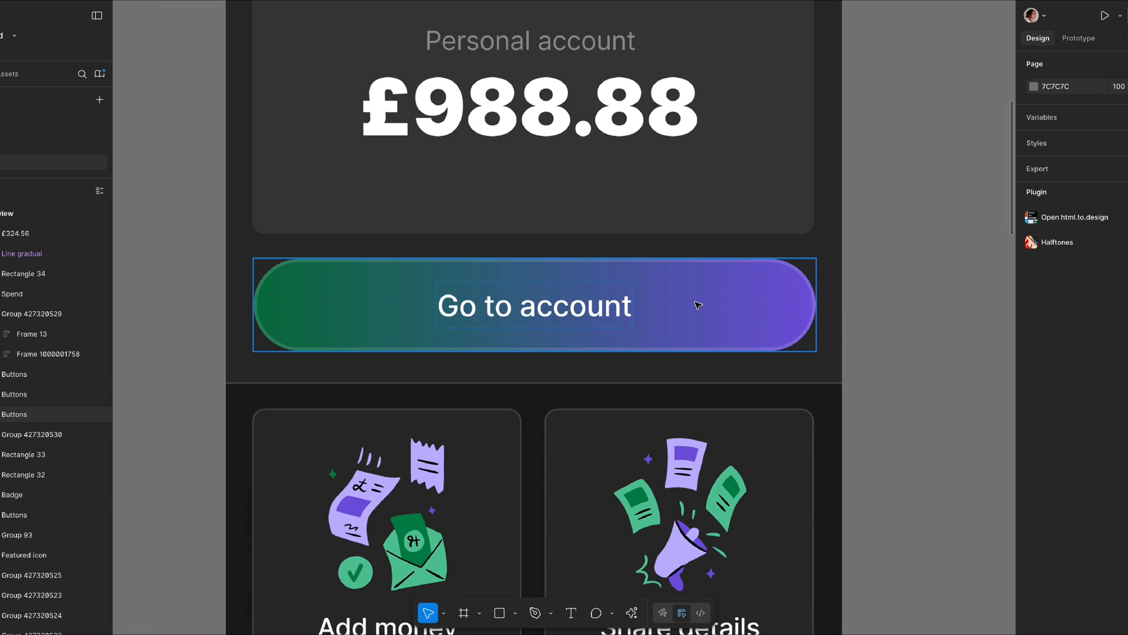
# - Scroll down to the duplicated banking screen beside the original Preview frame
pyautogui.scroll(-3)
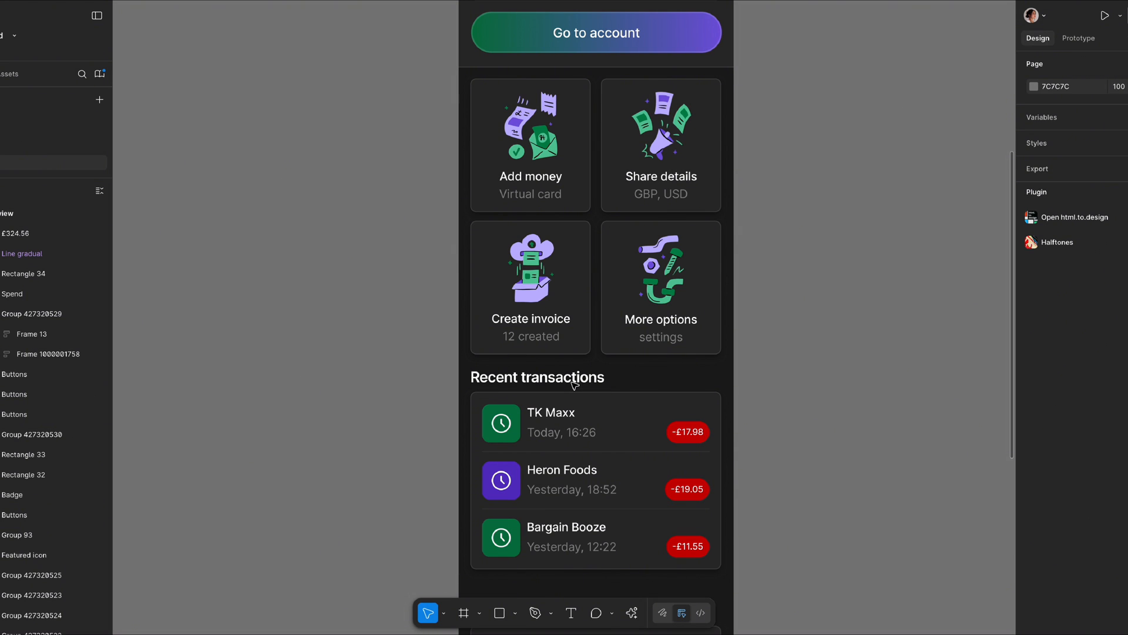
pyautogui.scroll(-3)
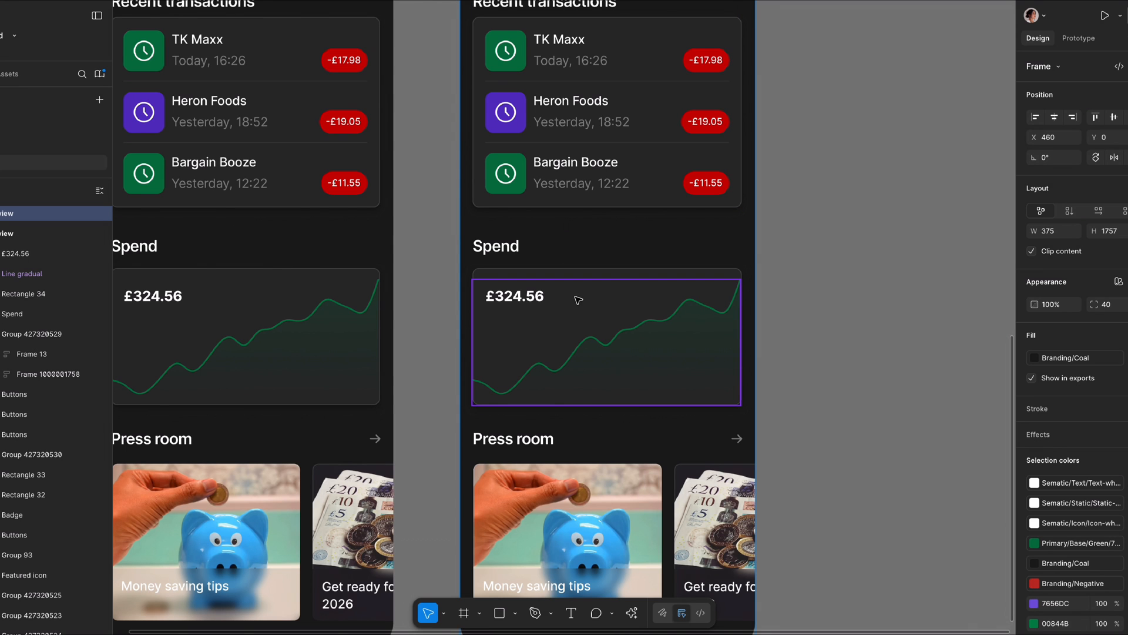
pyautogui.click(607, 340)
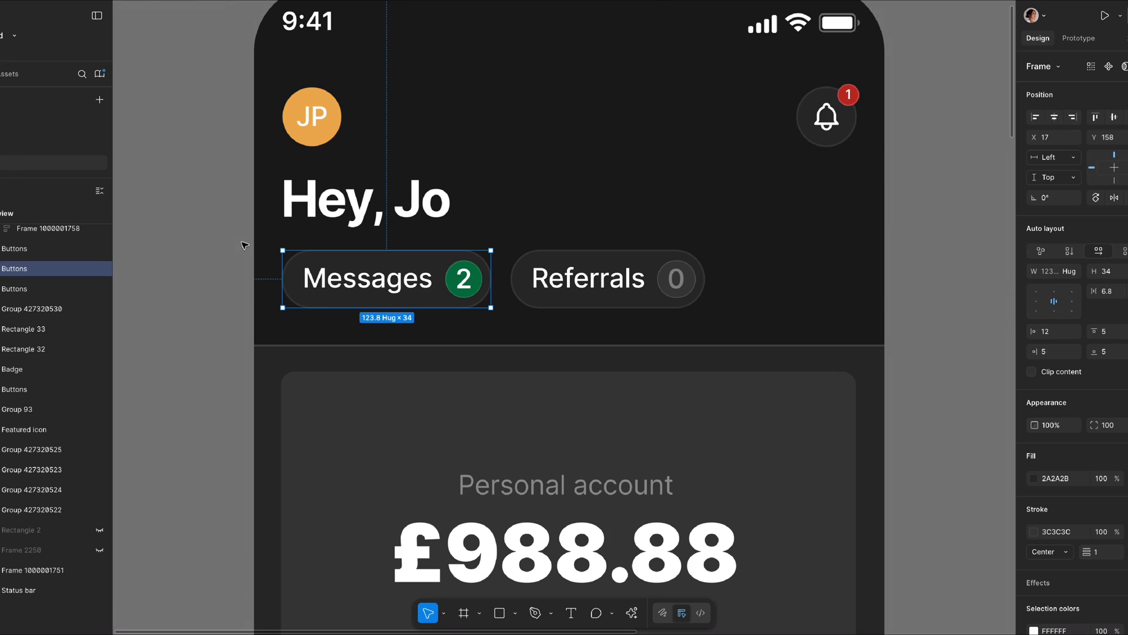
pyautogui.moveTo(519, 272)
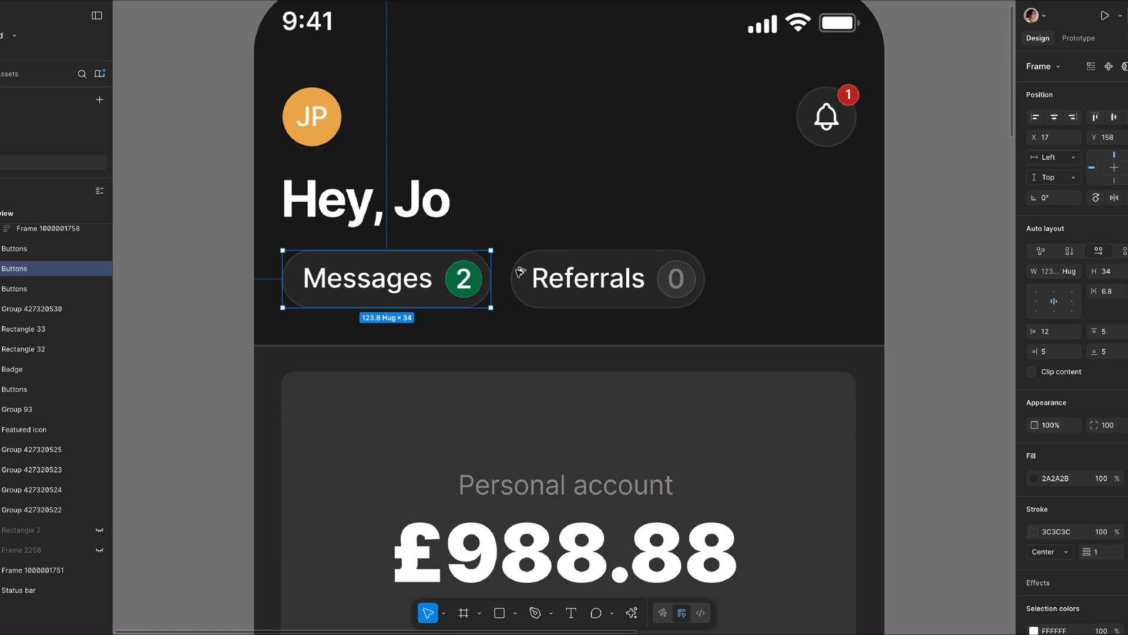
# - Select the Go to account button to replace its gradient with solid green
pyautogui.click(606, 278)
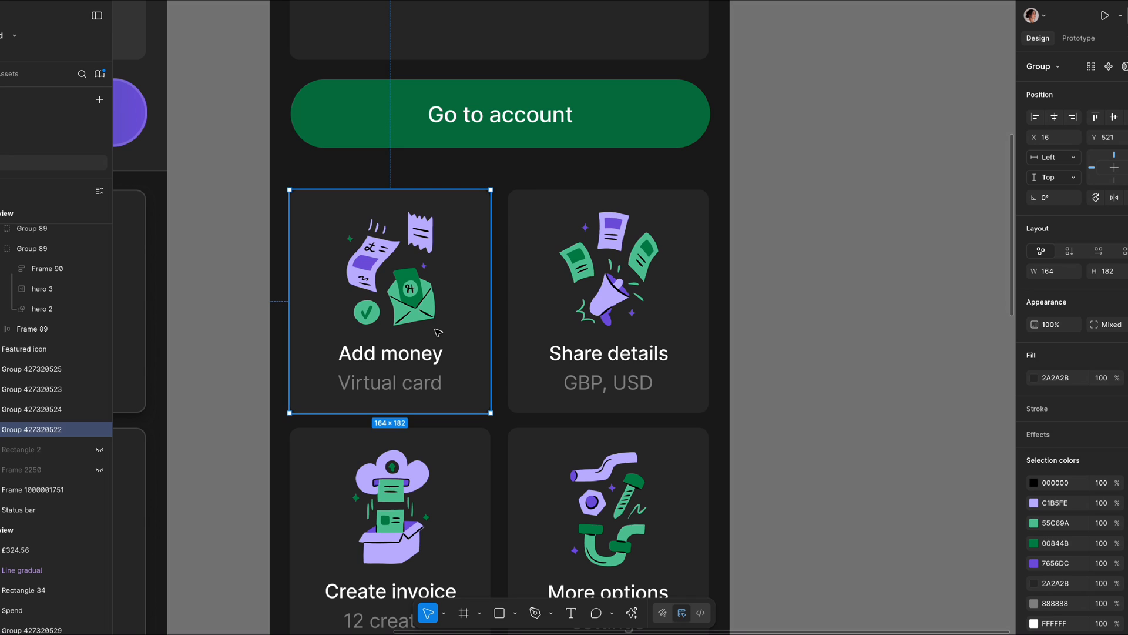
# - Select the Add money card on the redesigned screen
pyautogui.click(608, 299)
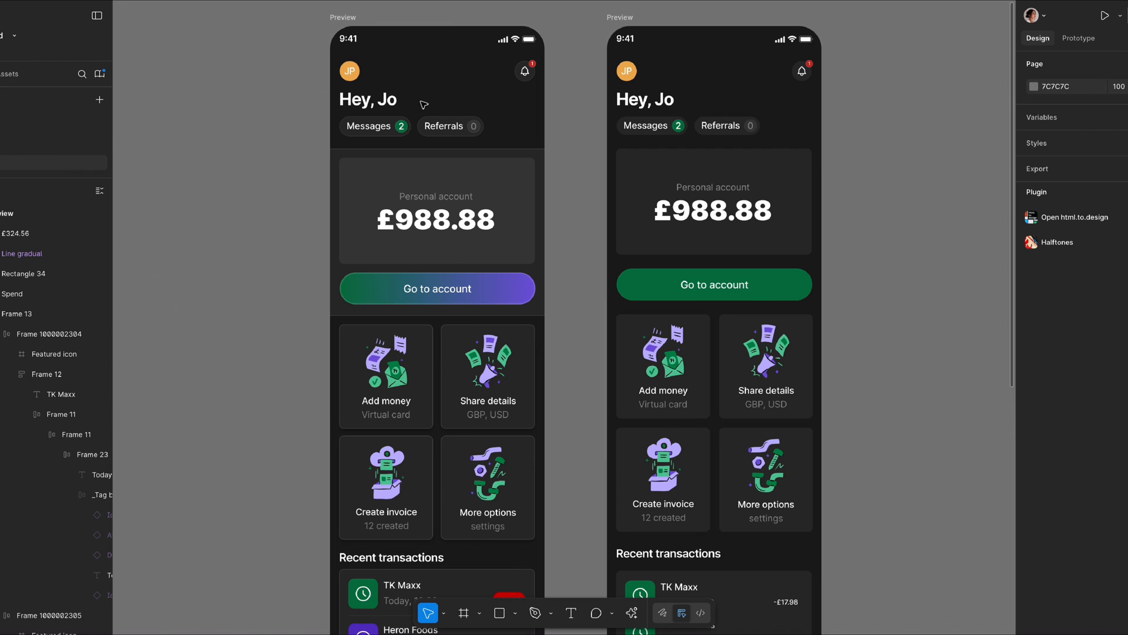
pyautogui.click(367, 98)
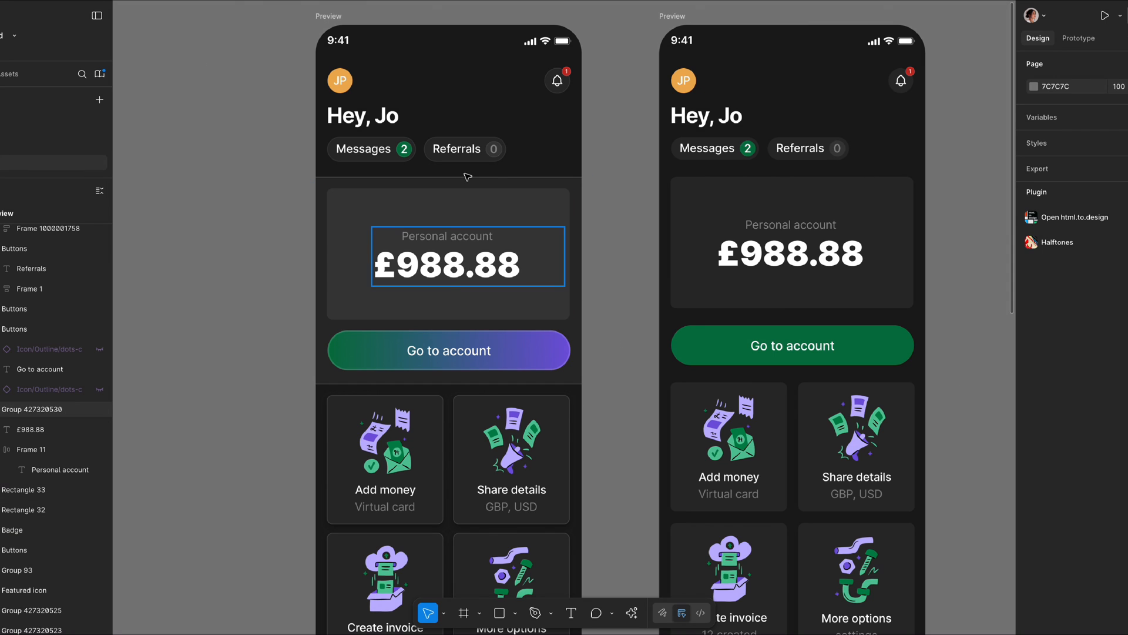
pyautogui.scroll(-3)
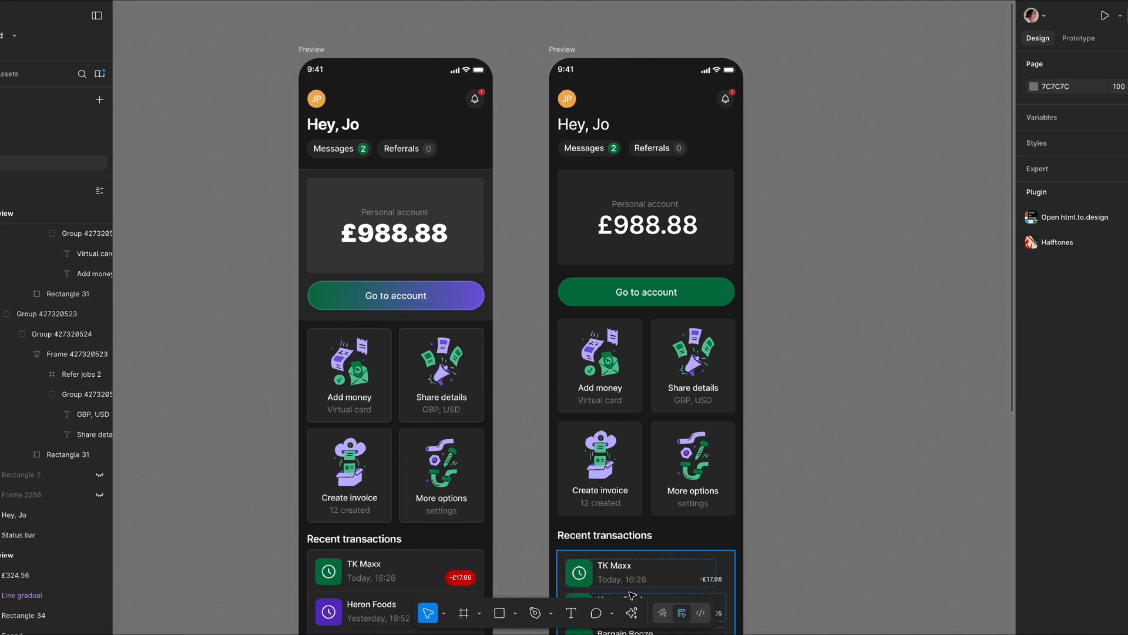
pyautogui.click(645, 223)
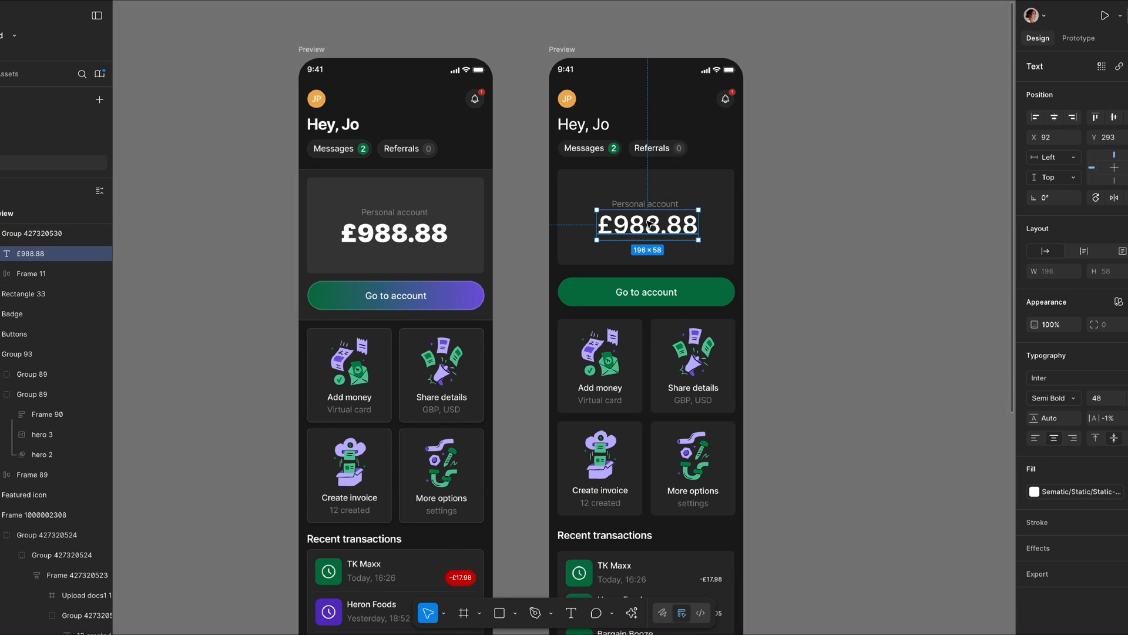
pyautogui.moveTo(847, 415)
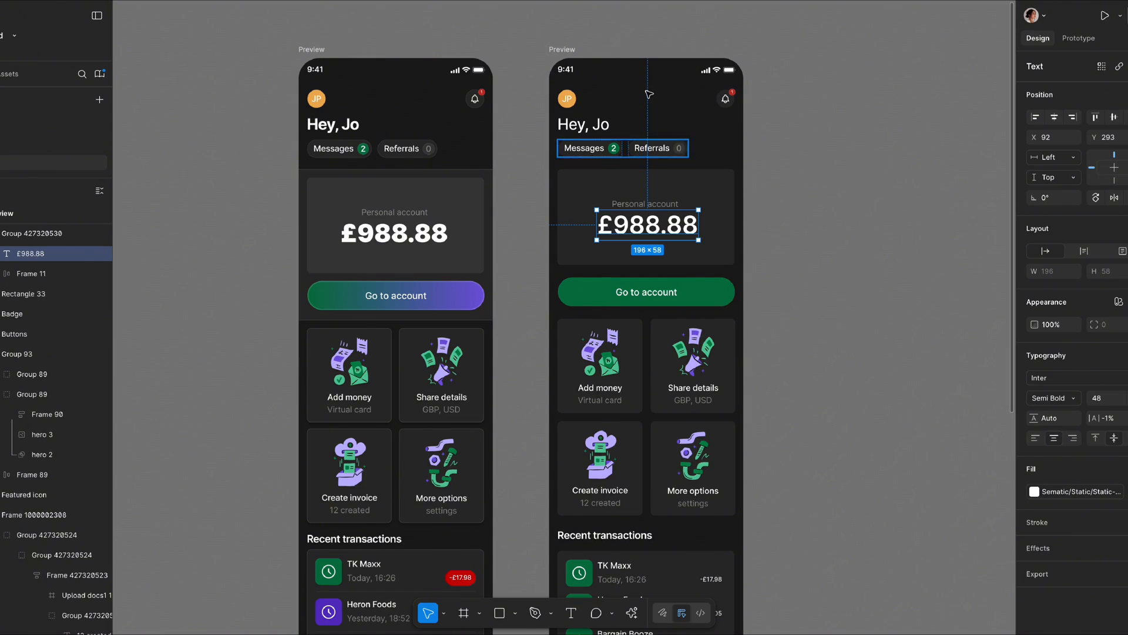
# - Select the Messages and Referrals row before searching for Designa11y Contrast
pyautogui.click(632, 614)
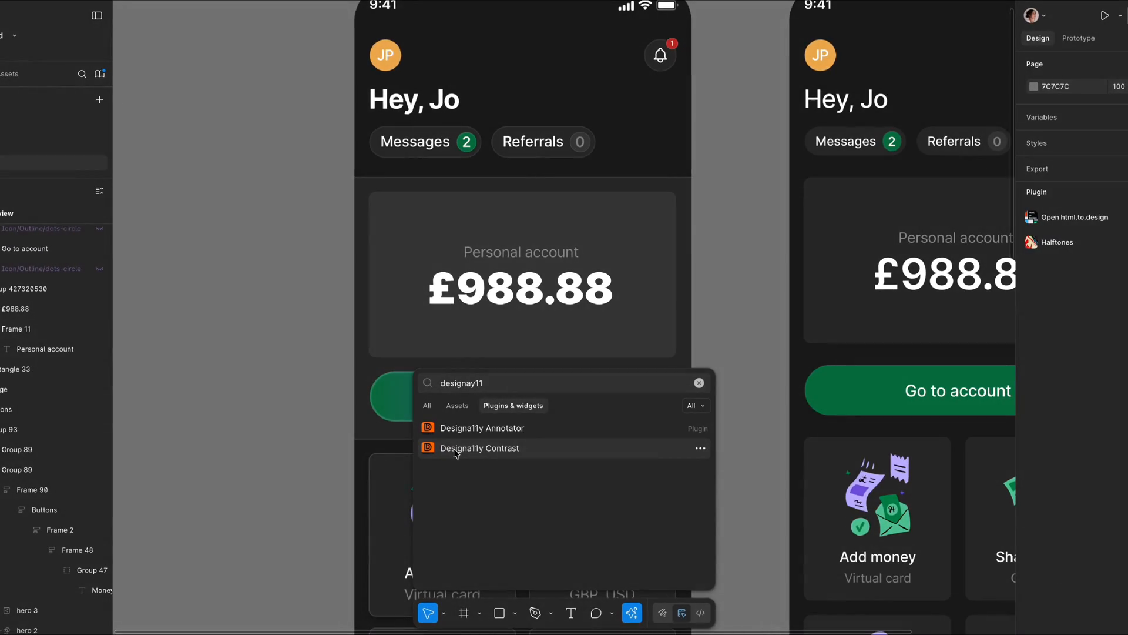
# - Launch Designa11y Contrast and scan all text layers, reporting 32 passed and 52 failed
pyautogui.click(479, 448)
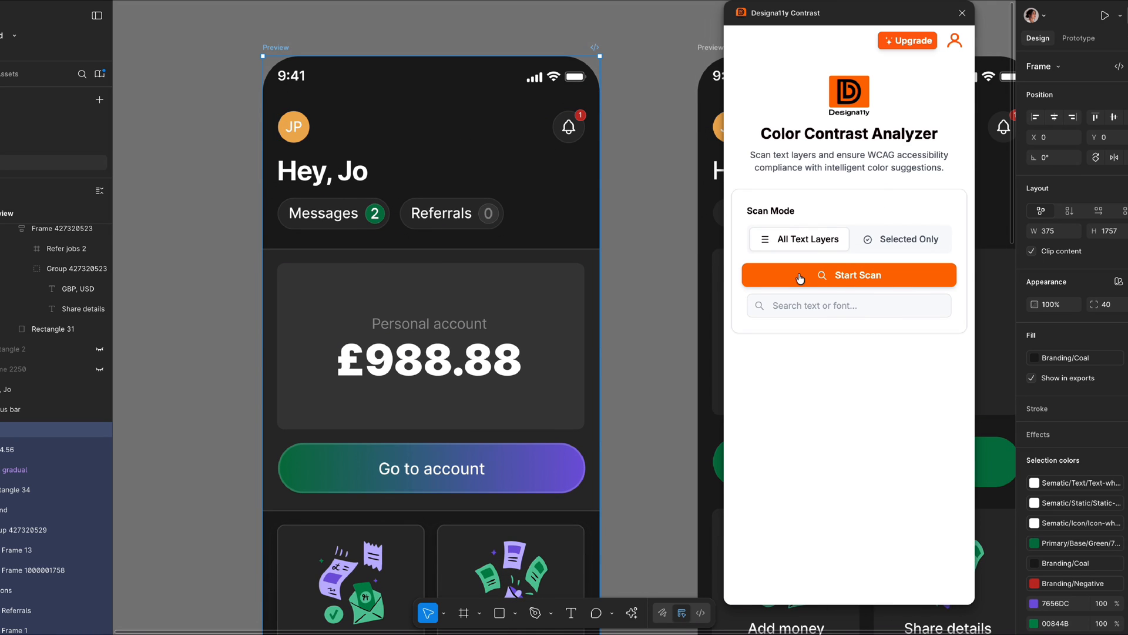
pyautogui.click(849, 274)
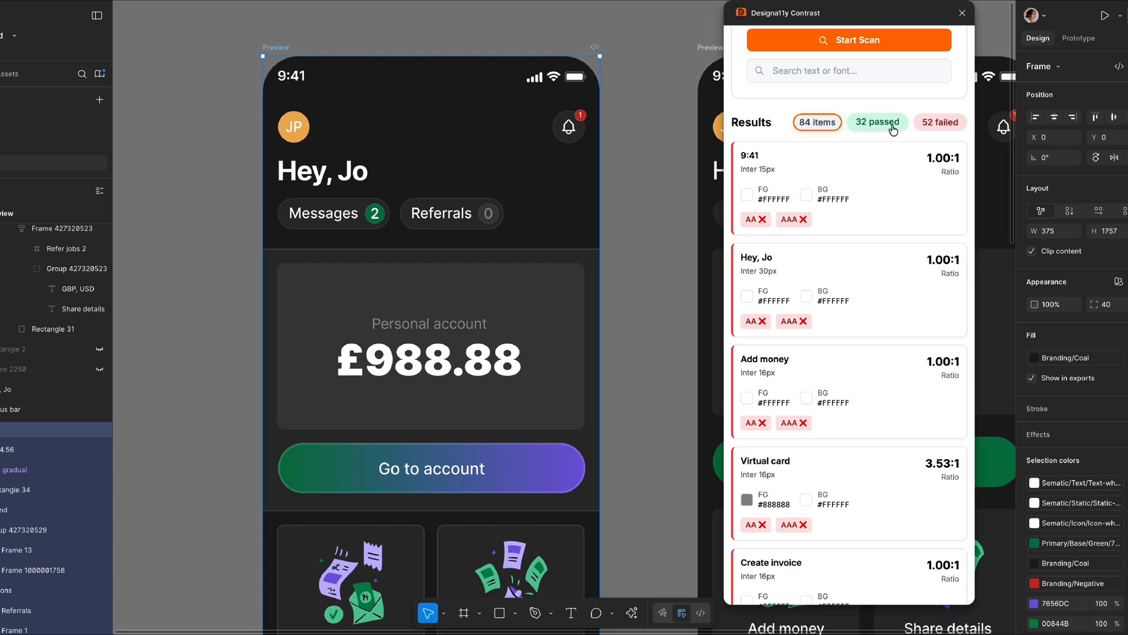
pyautogui.moveTo(940, 122)
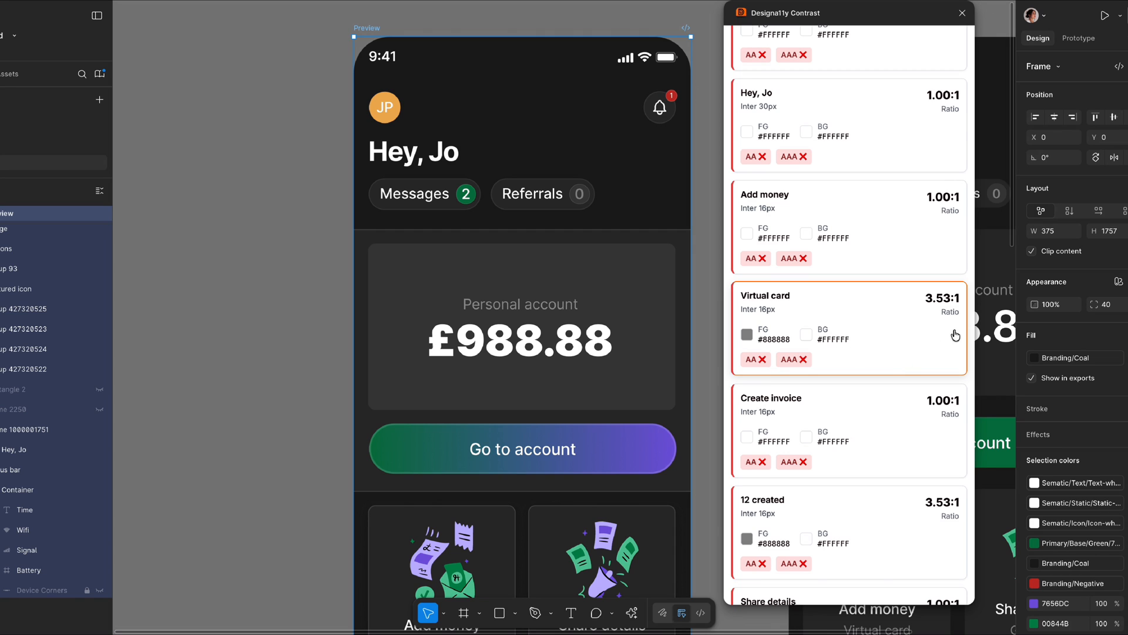
pyautogui.moveTo(950, 312)
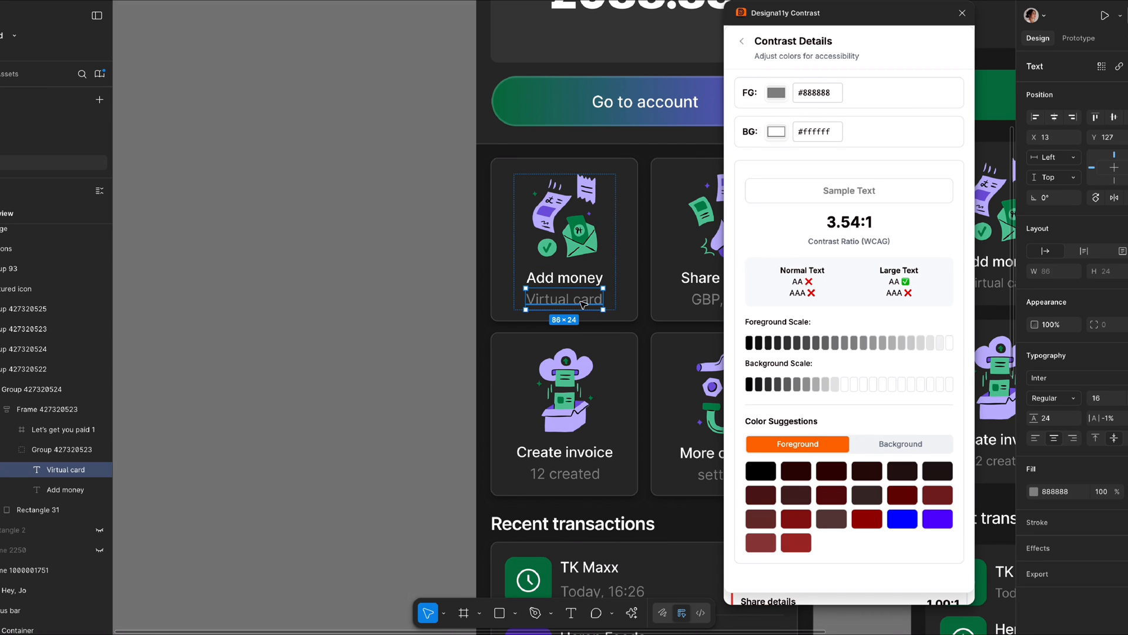
pyautogui.moveTo(857, 304)
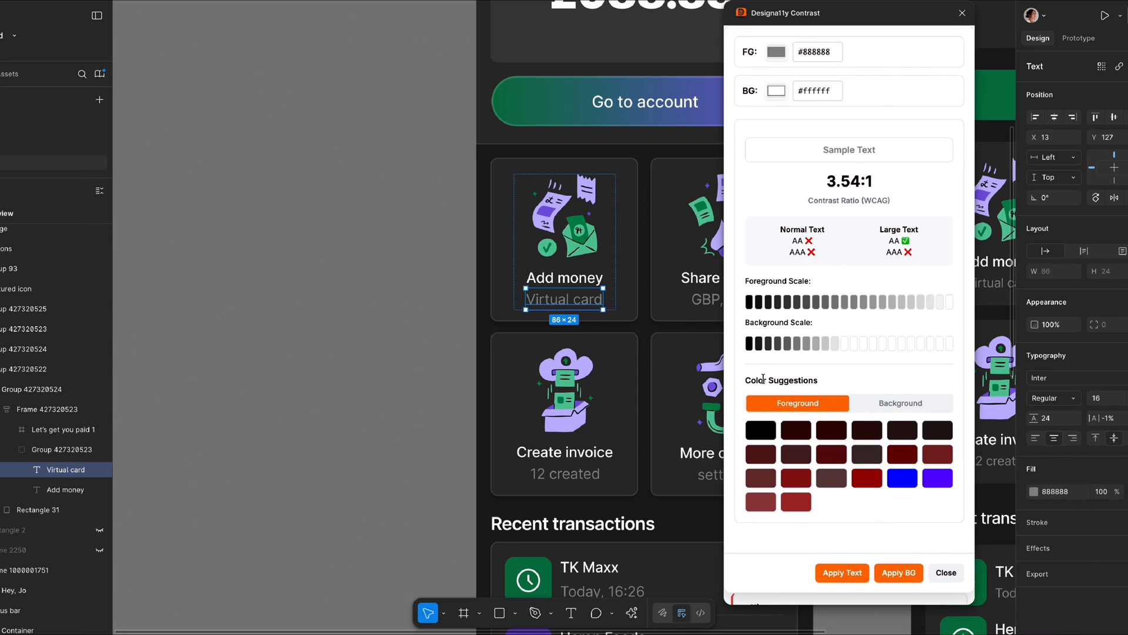
# - Scroll the Virtual card contrast details showing 3.54:1 failing AA and colour suggestions
pyautogui.scroll(-3)
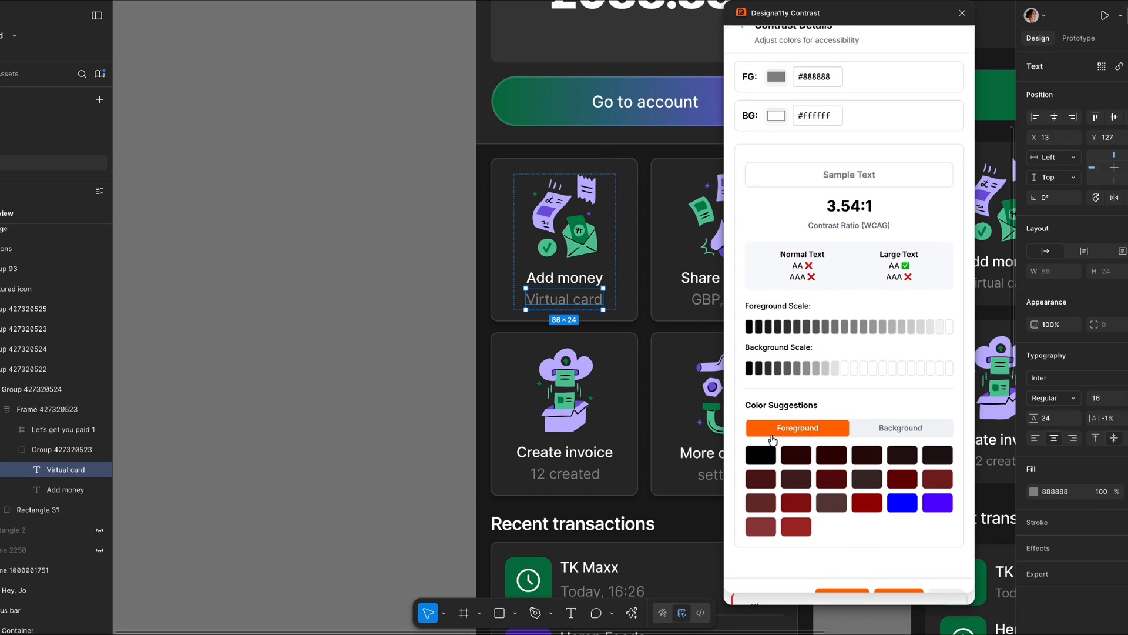
pyautogui.scroll(-3)
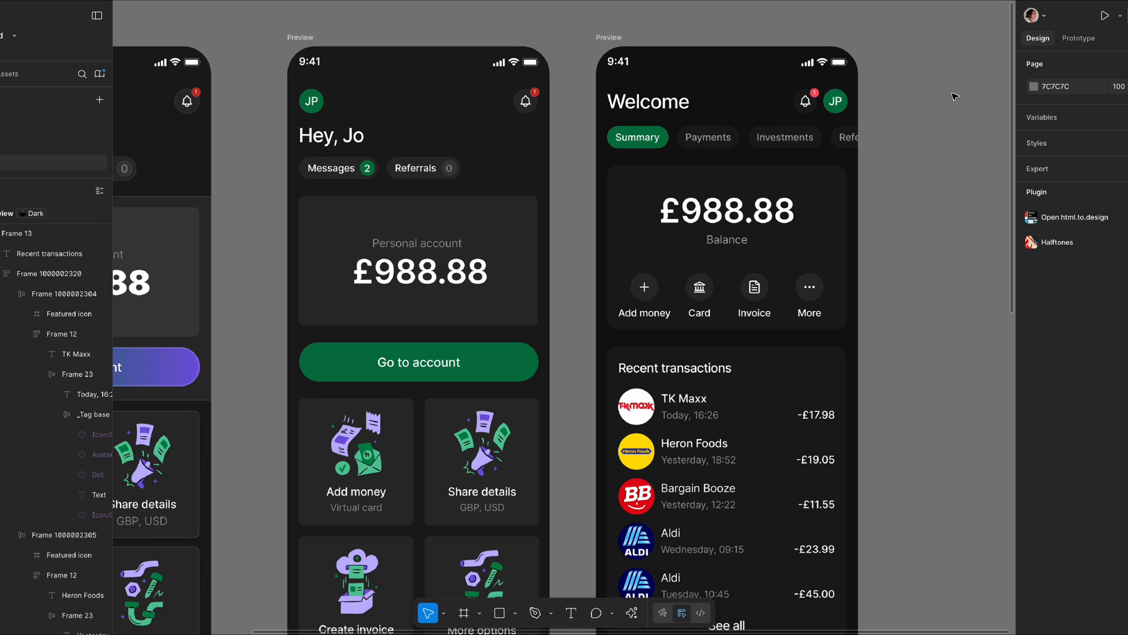
pyautogui.scroll(-3)
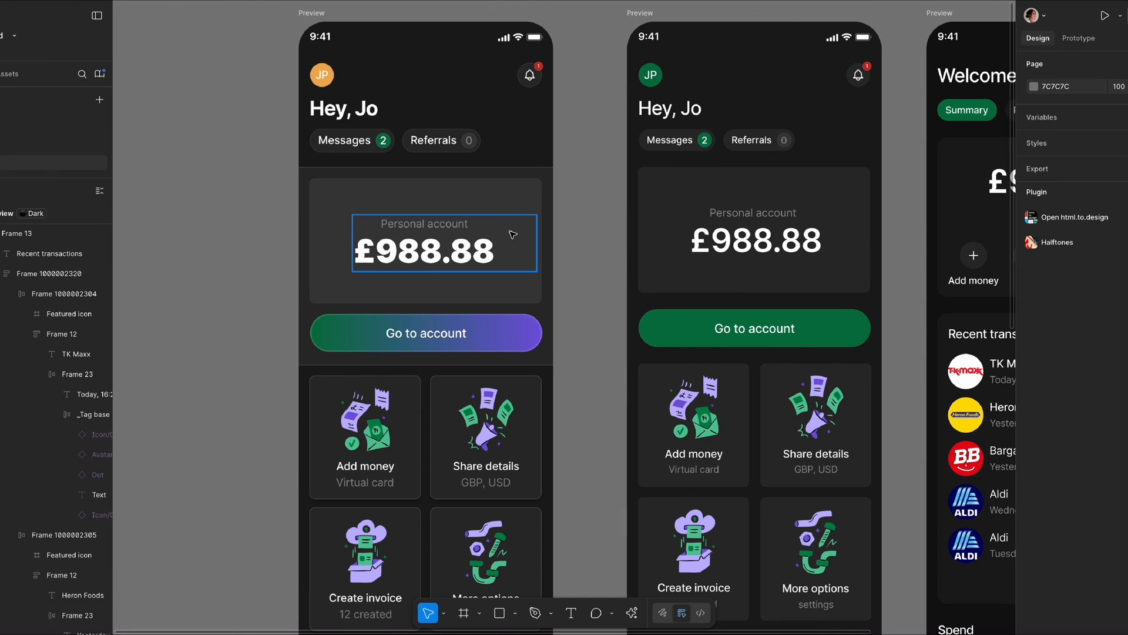
pyautogui.moveTo(587, 287)
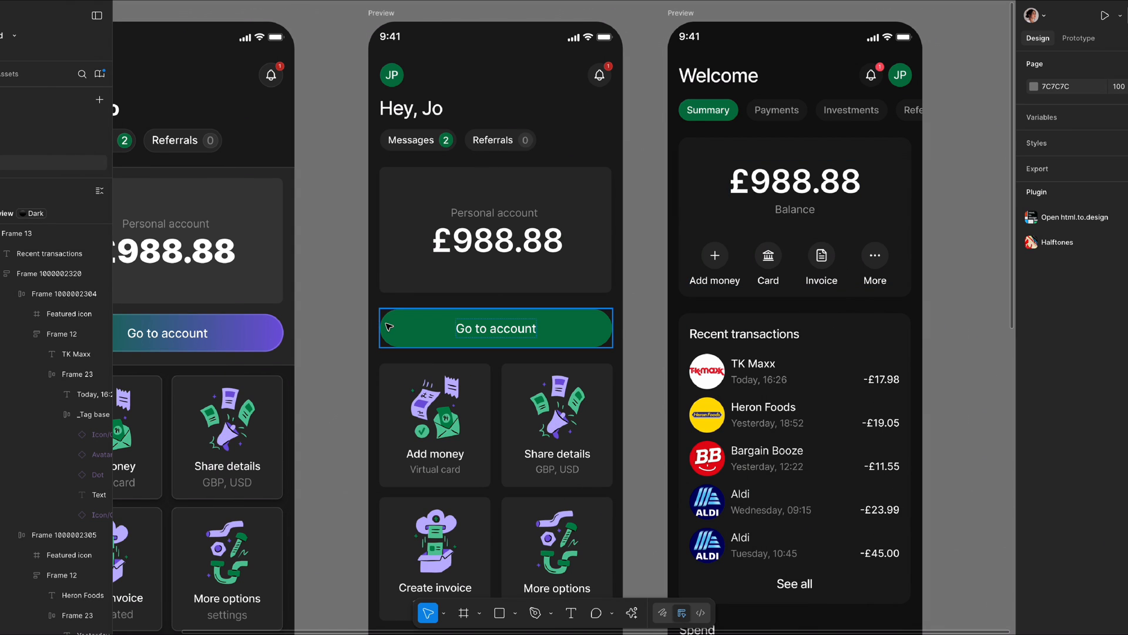
pyautogui.scroll(-3)
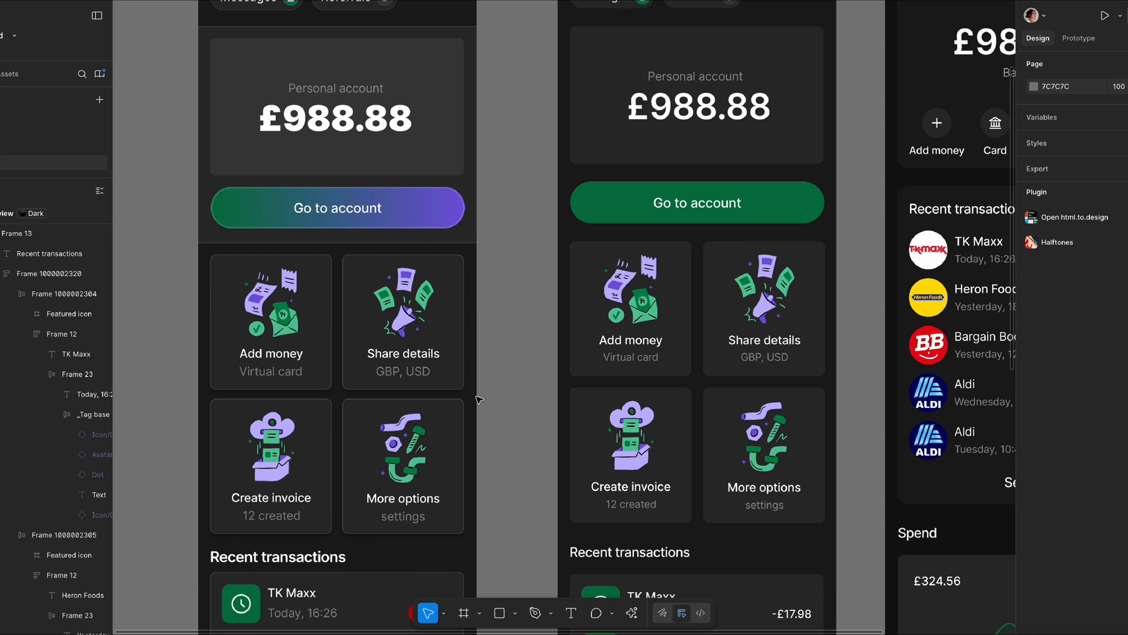
pyautogui.scroll(-3)
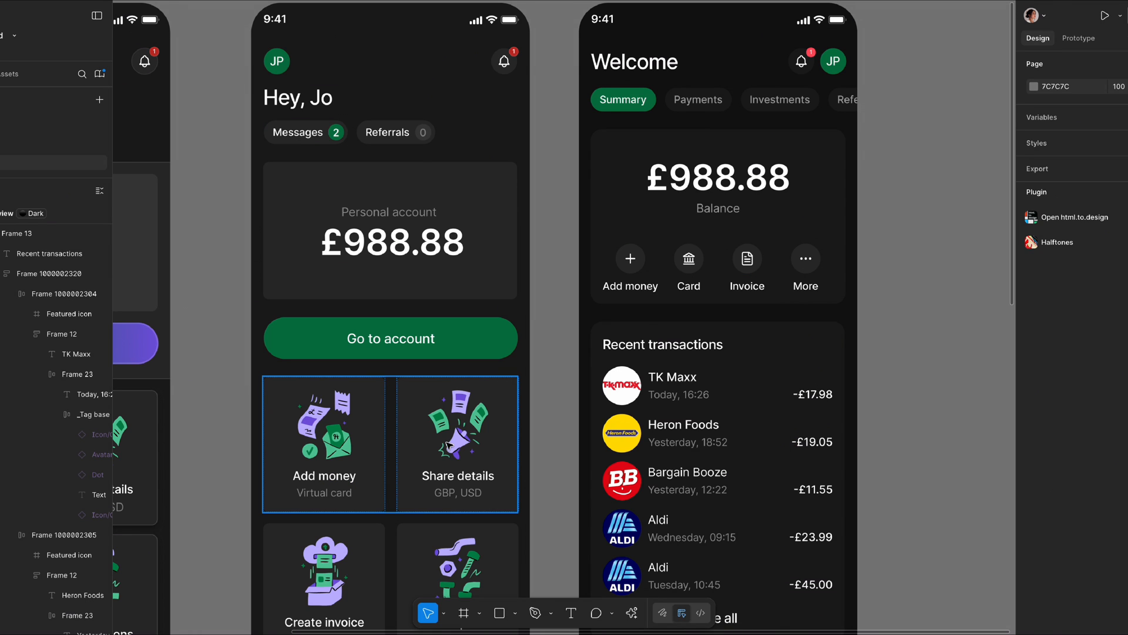
pyautogui.scroll(-3)
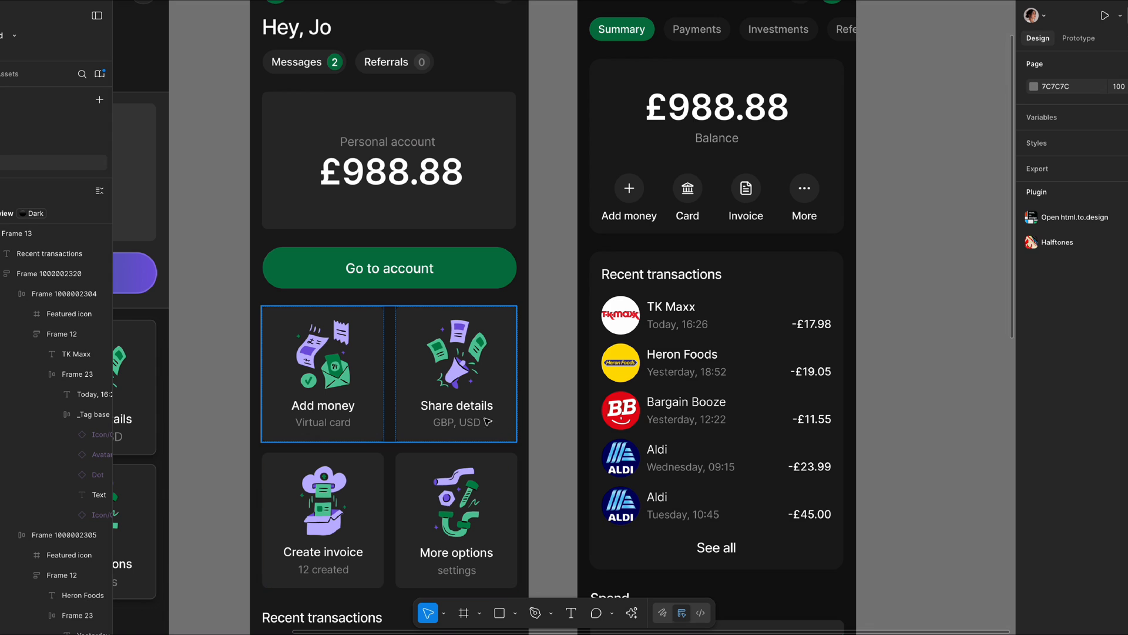
pyautogui.click(682, 295)
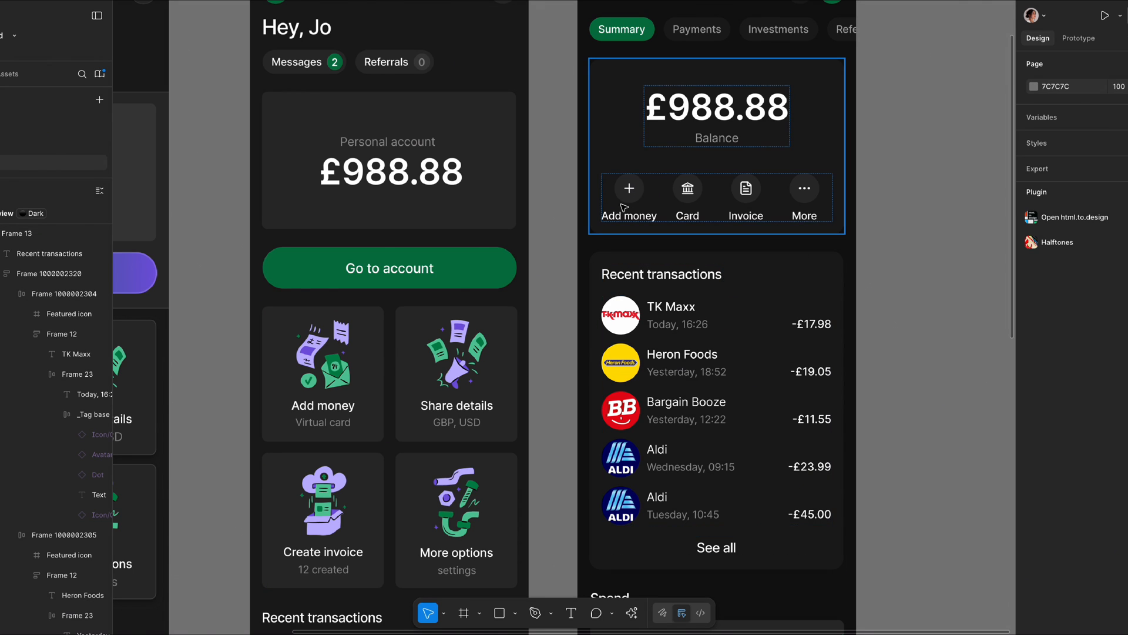
pyautogui.moveTo(672, 180)
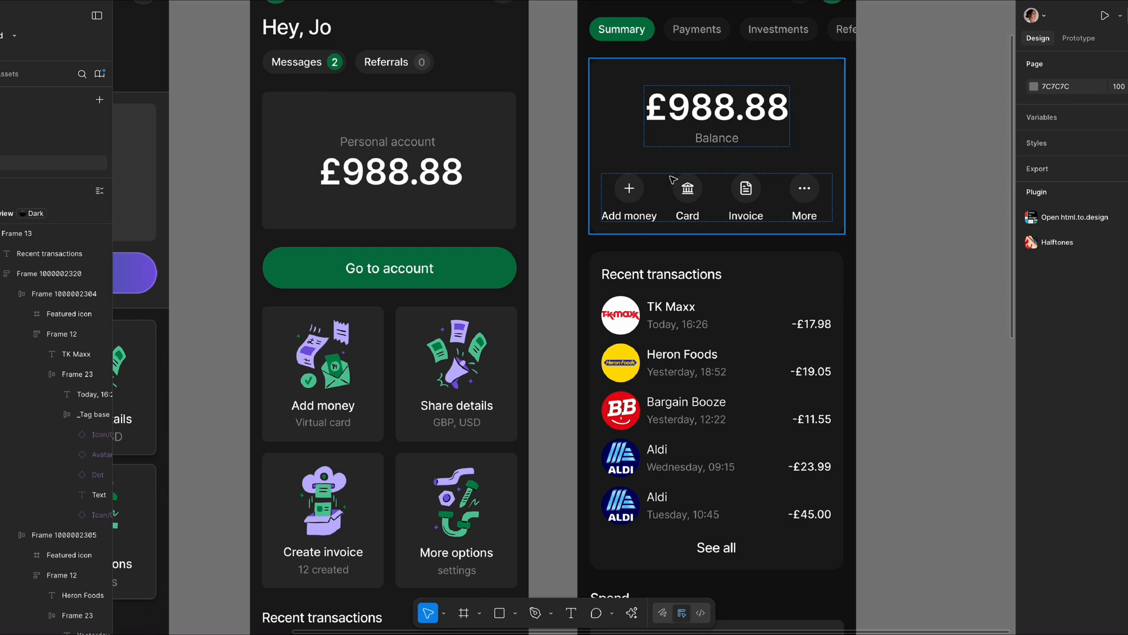
pyautogui.moveTo(656, 194)
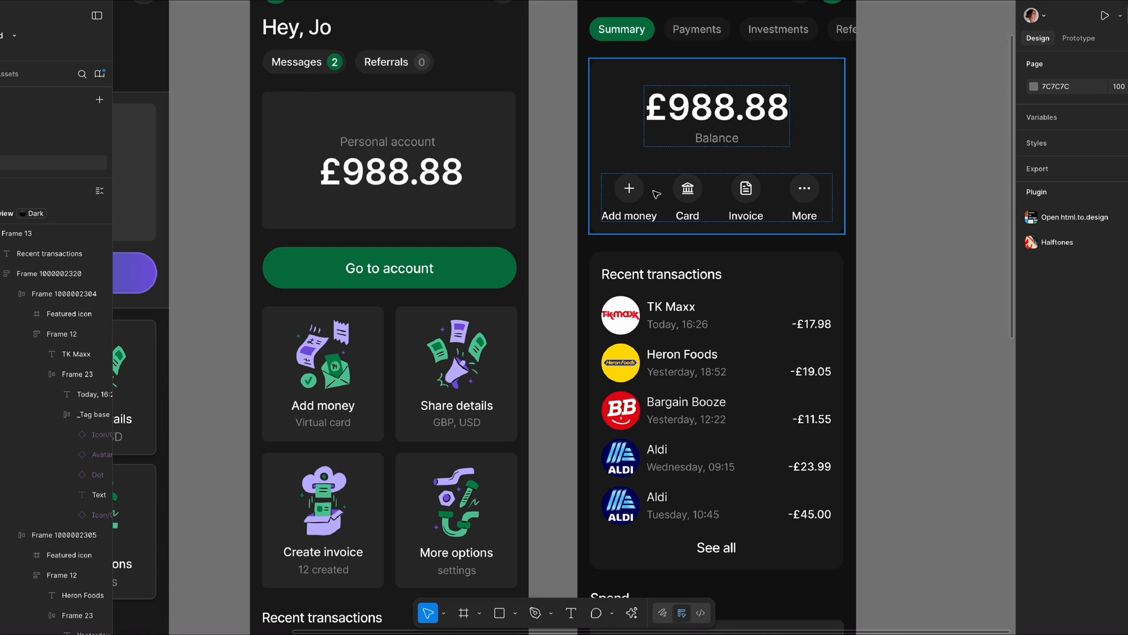
pyautogui.moveTo(707, 210)
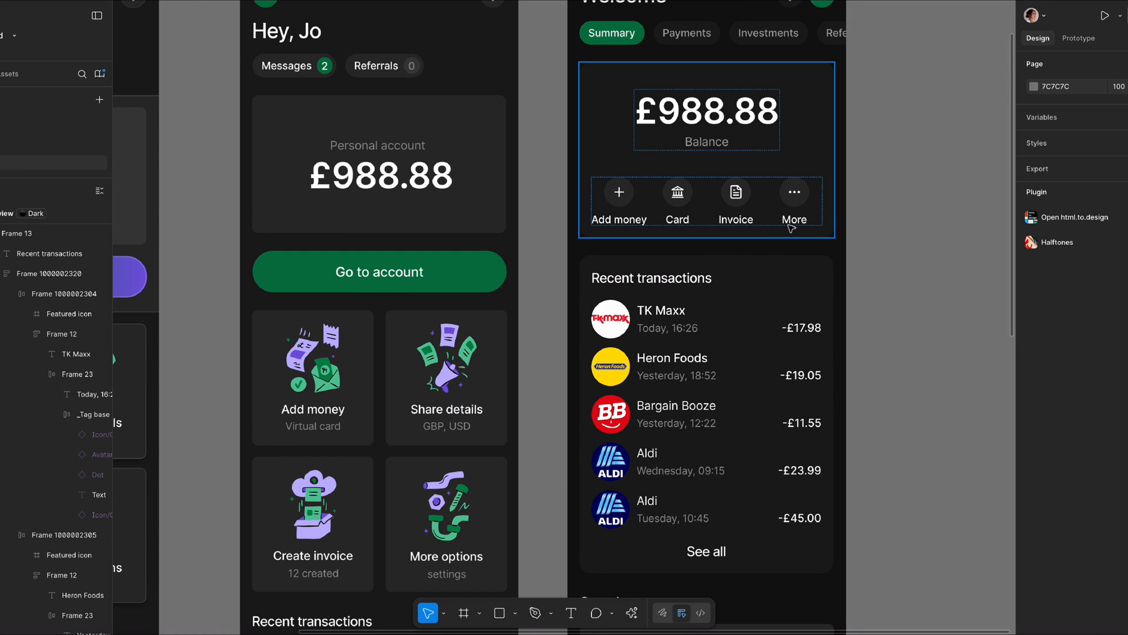
pyautogui.moveTo(792, 225)
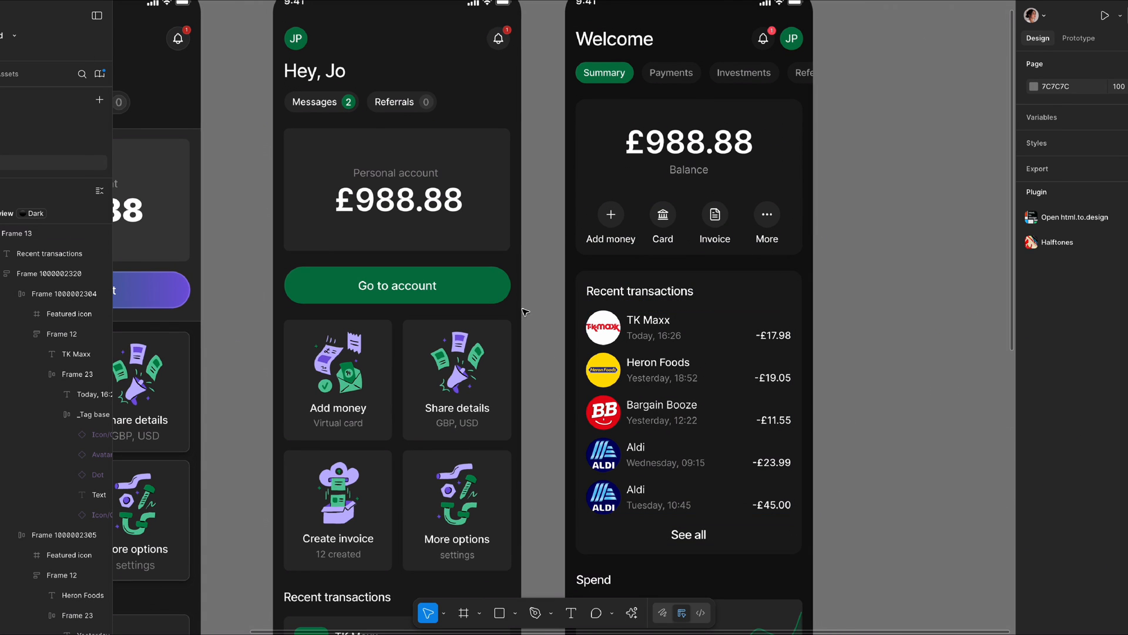
pyautogui.click(420, 191)
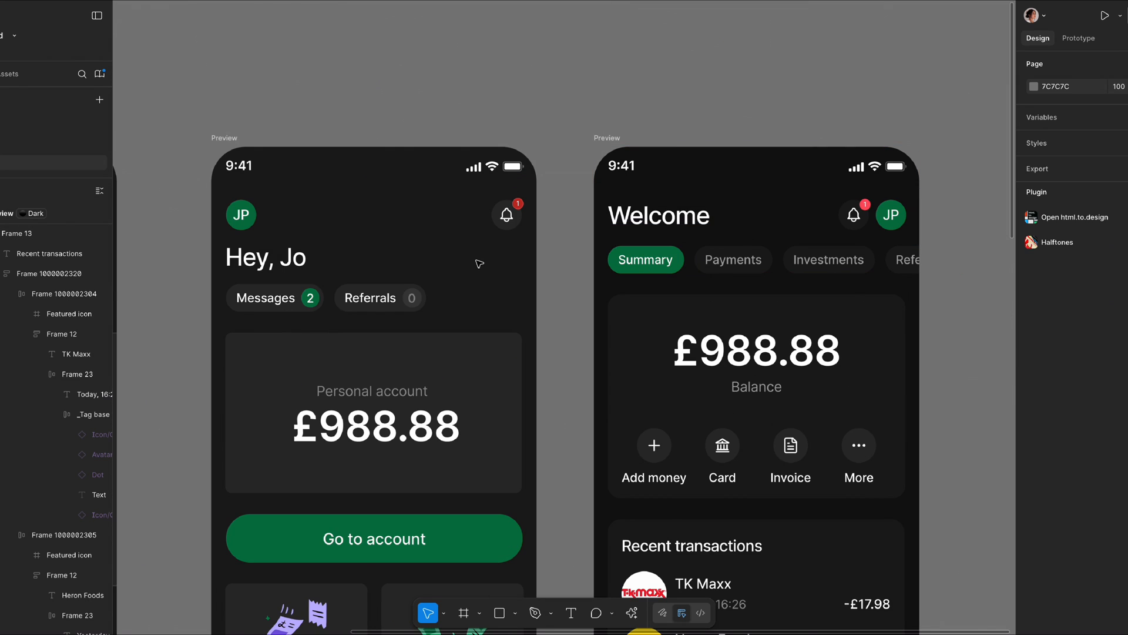
pyautogui.click(266, 258)
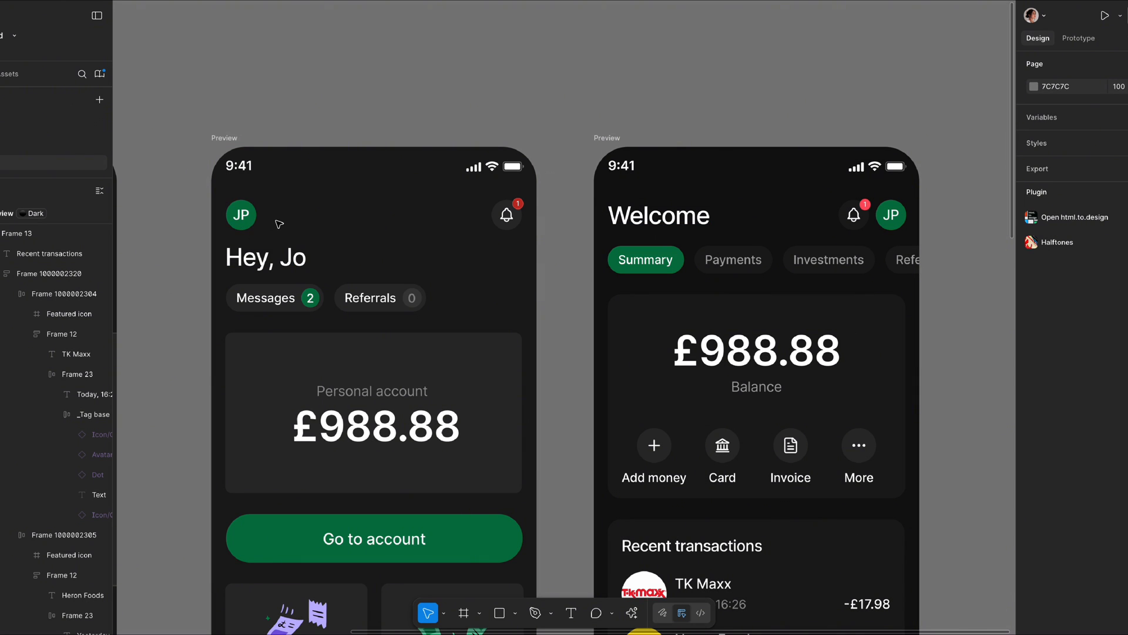
pyautogui.click(891, 214)
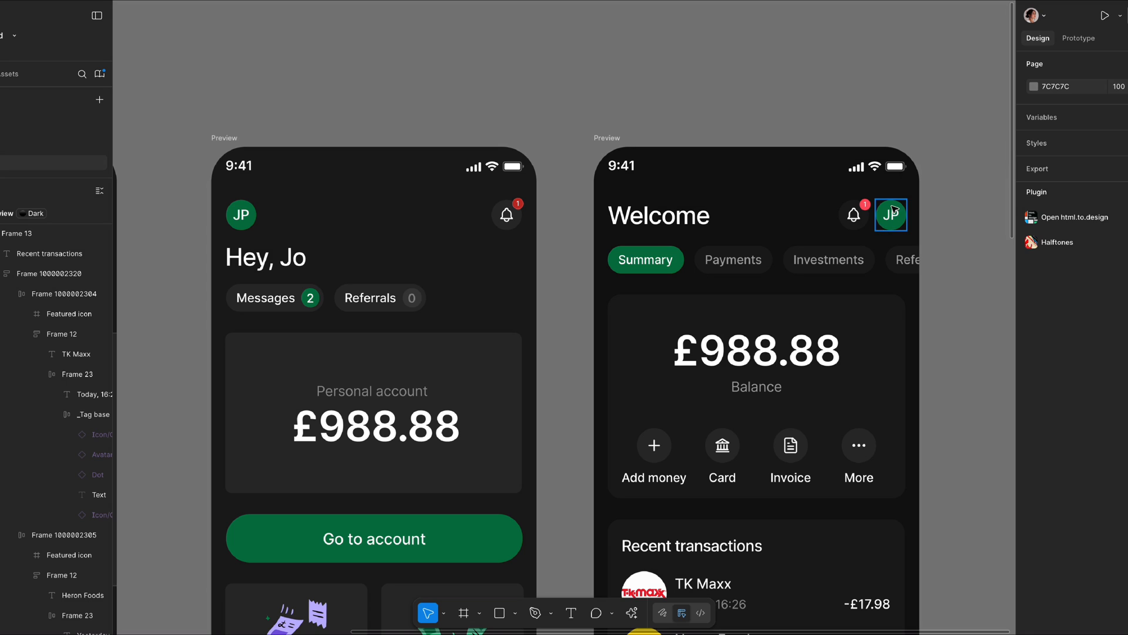
pyautogui.click(265, 257)
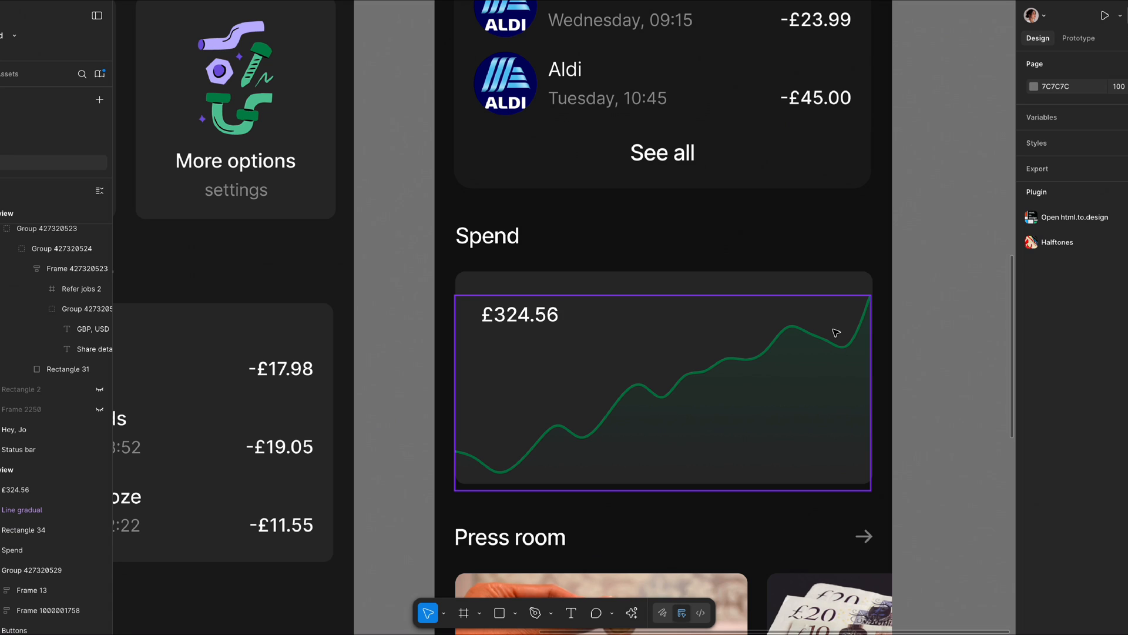
pyautogui.moveTo(827, 334)
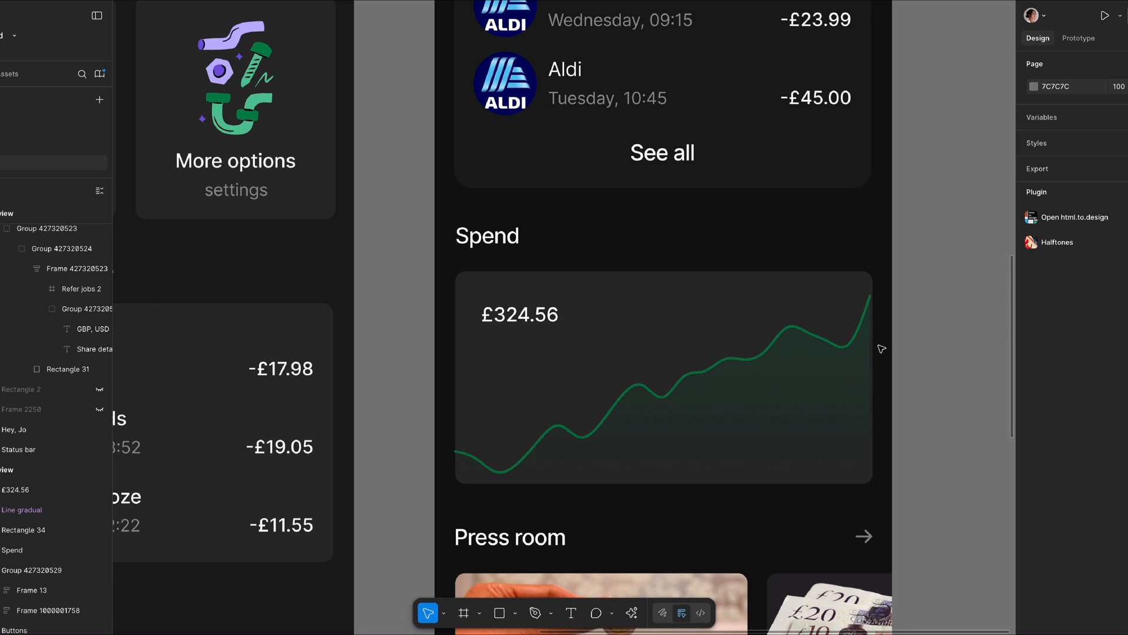
pyautogui.click(661, 379)
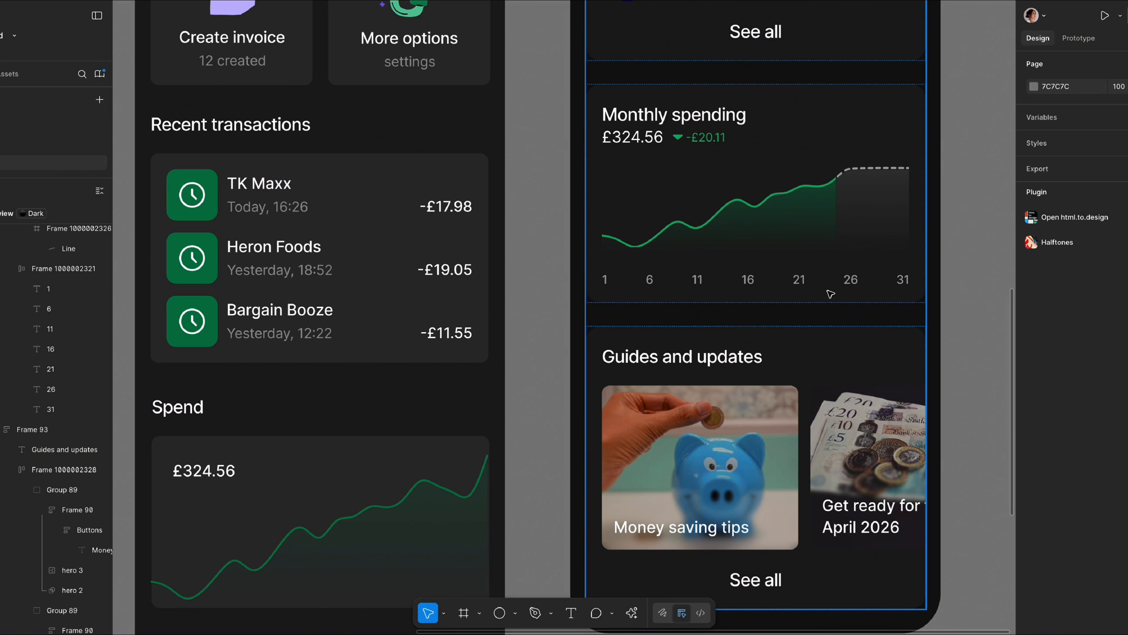
pyautogui.moveTo(871, 232)
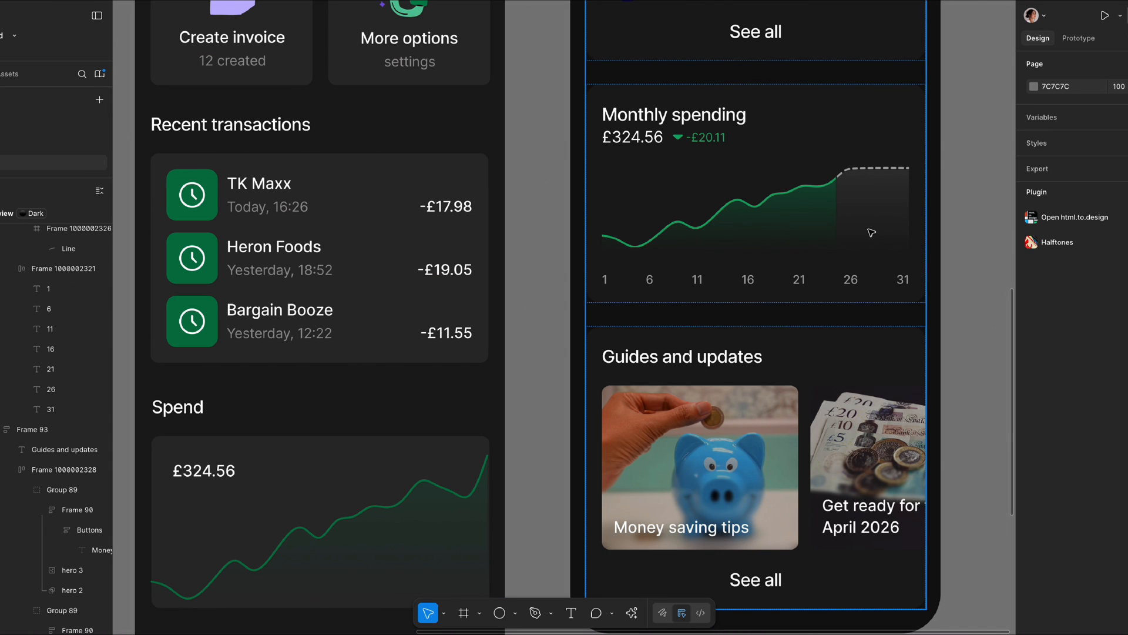
pyautogui.moveTo(846, 188)
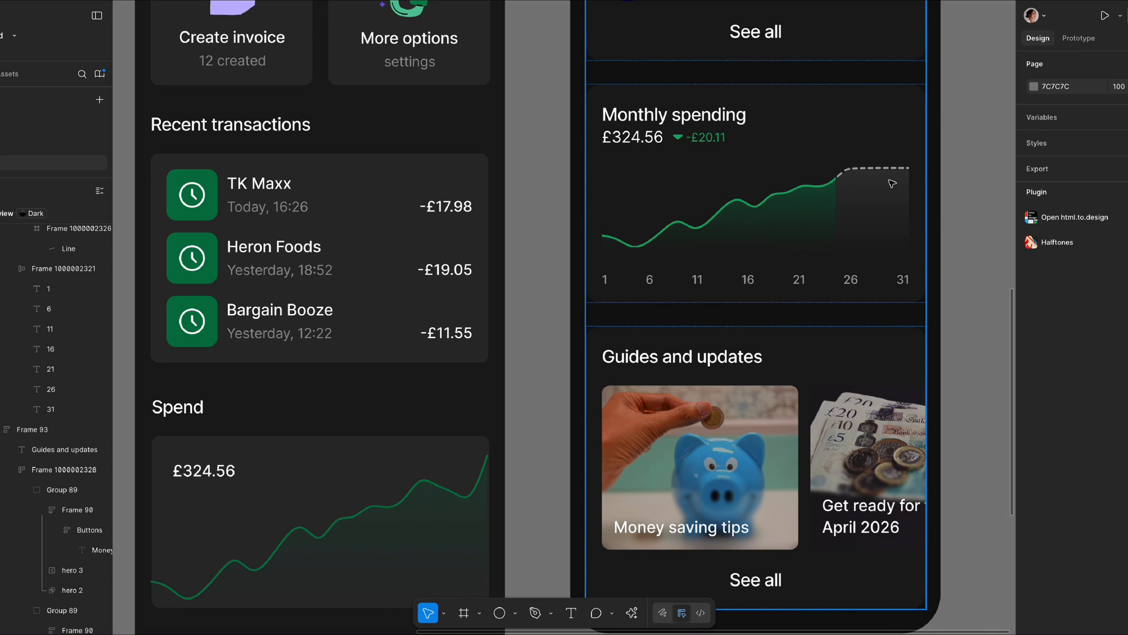
pyautogui.moveTo(905, 318)
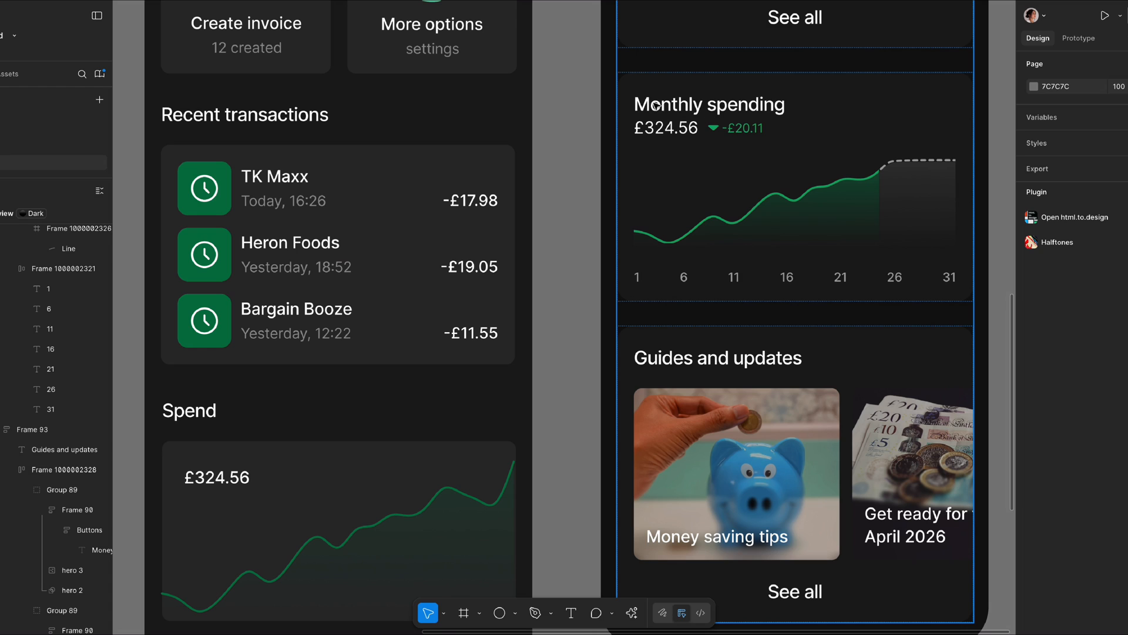
pyautogui.moveTo(701, 136)
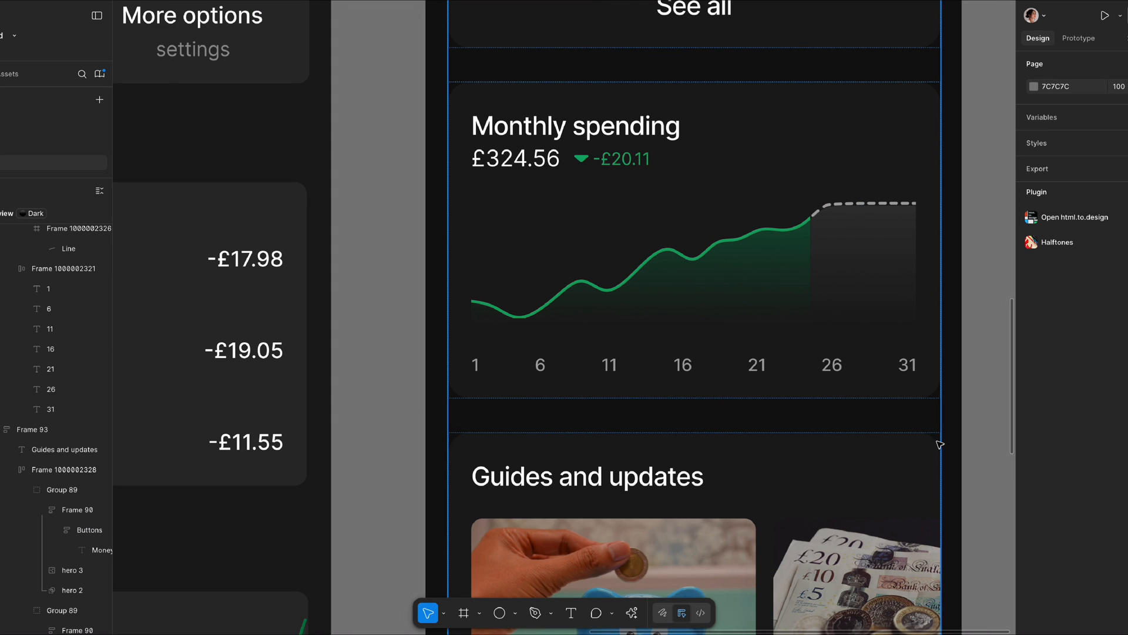
pyautogui.moveTo(826, 287)
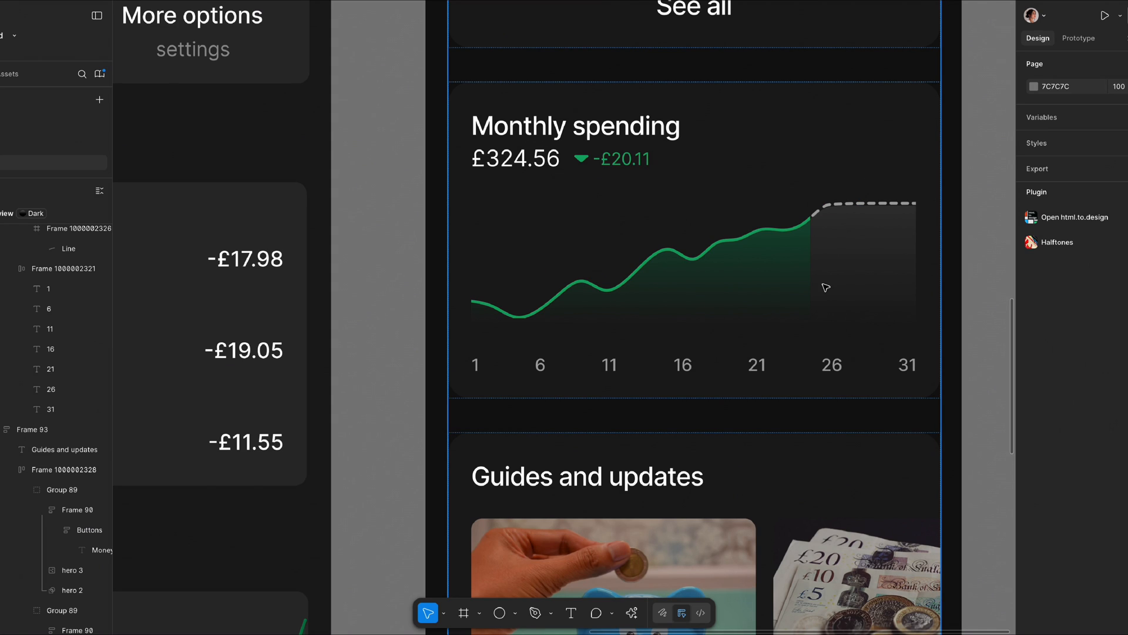
pyautogui.moveTo(812, 218)
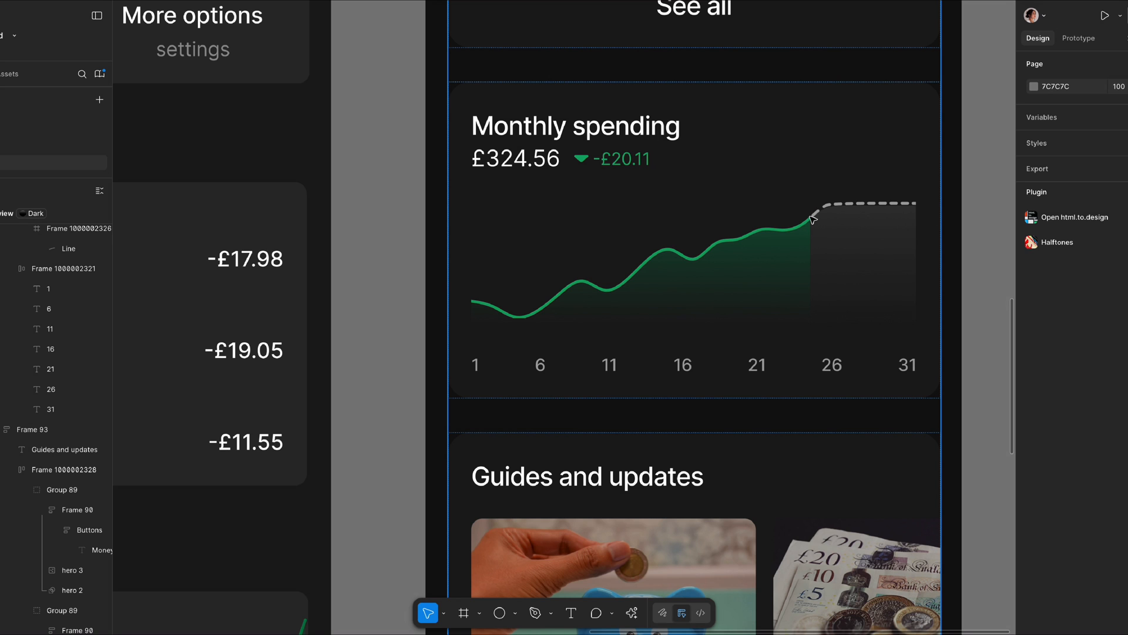
pyautogui.moveTo(832, 309)
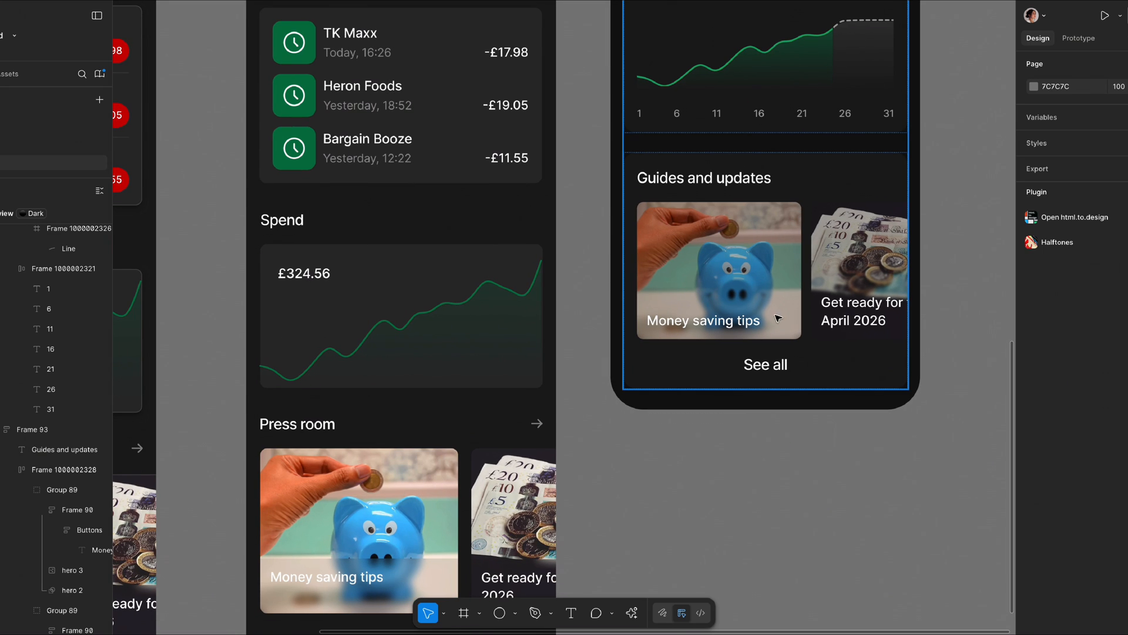
pyautogui.moveTo(729, 363)
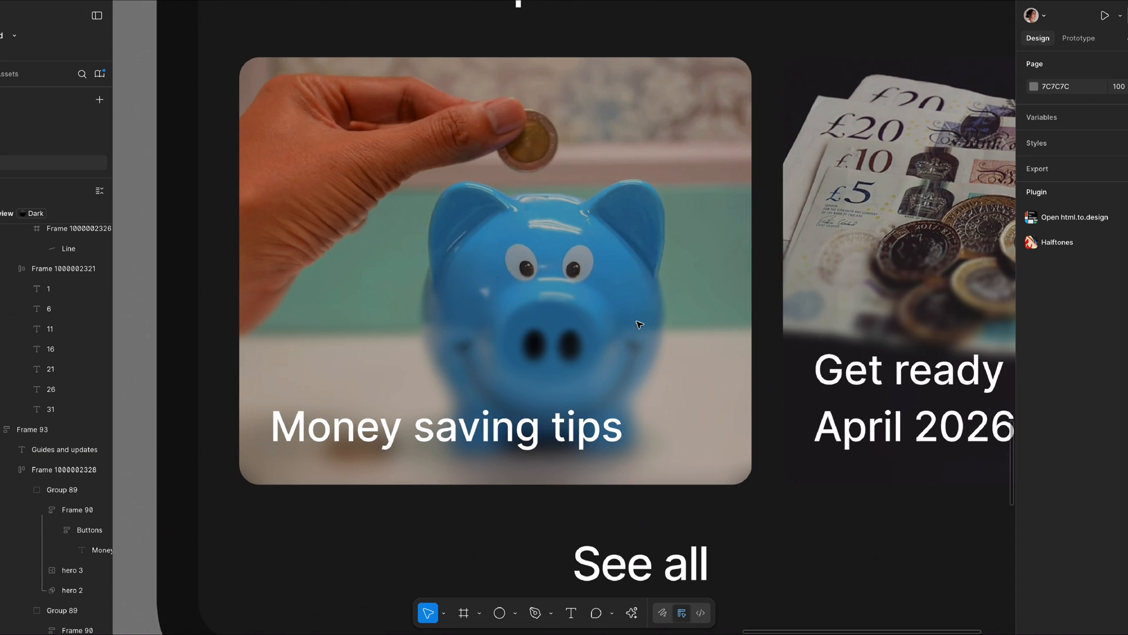
pyautogui.scroll(-3)
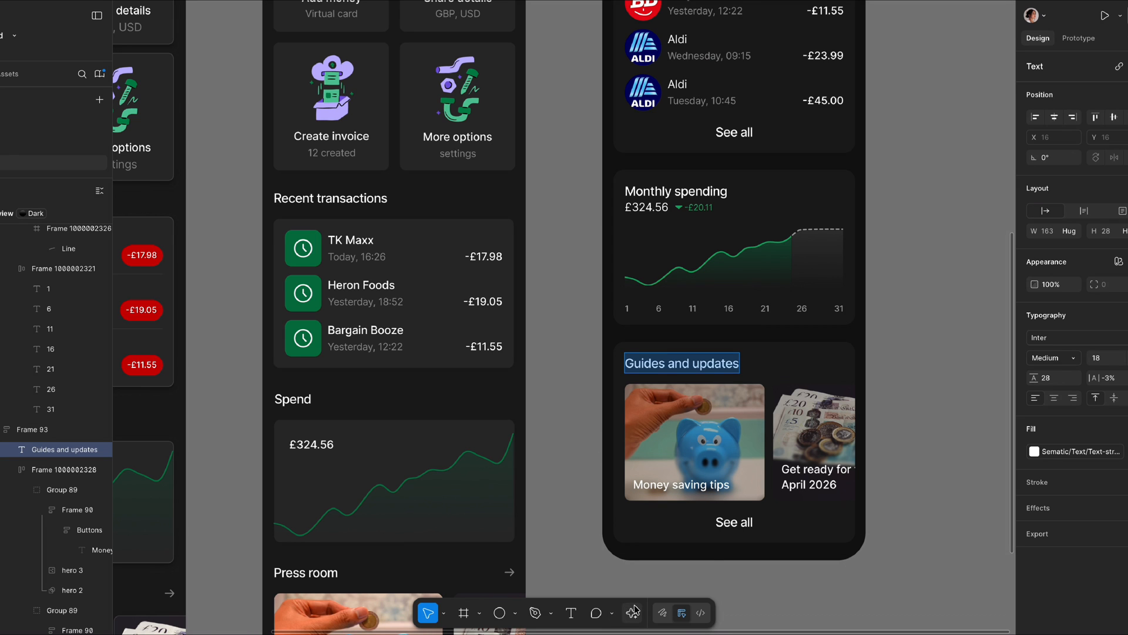
# - Show the AI actions, including Rewrite this…, for the Guides and updates heading
pyautogui.click(633, 614)
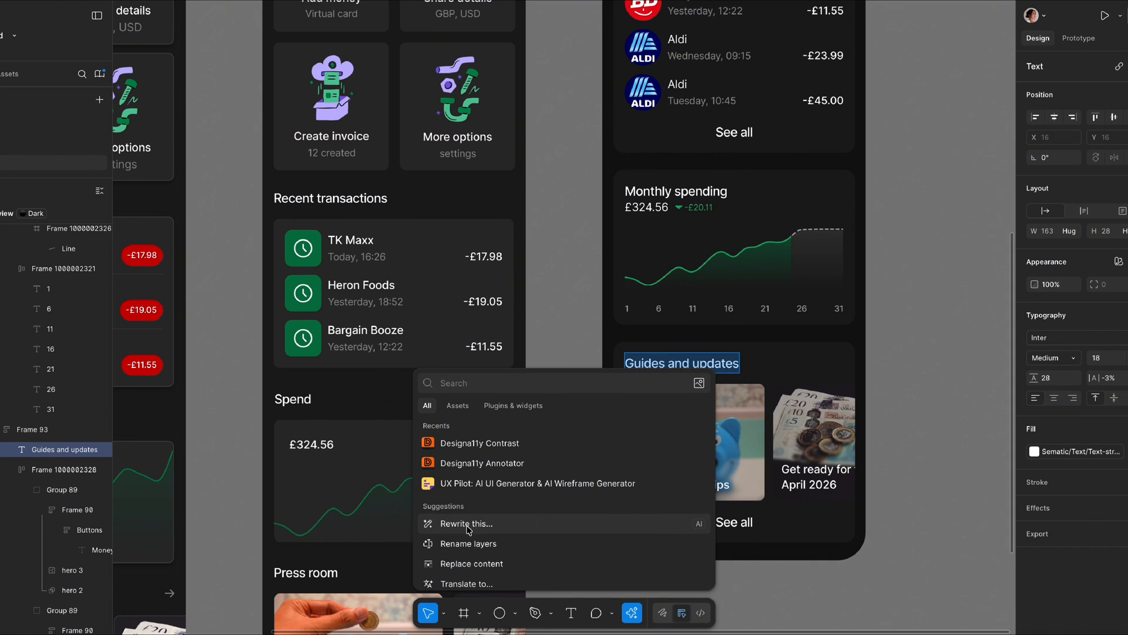